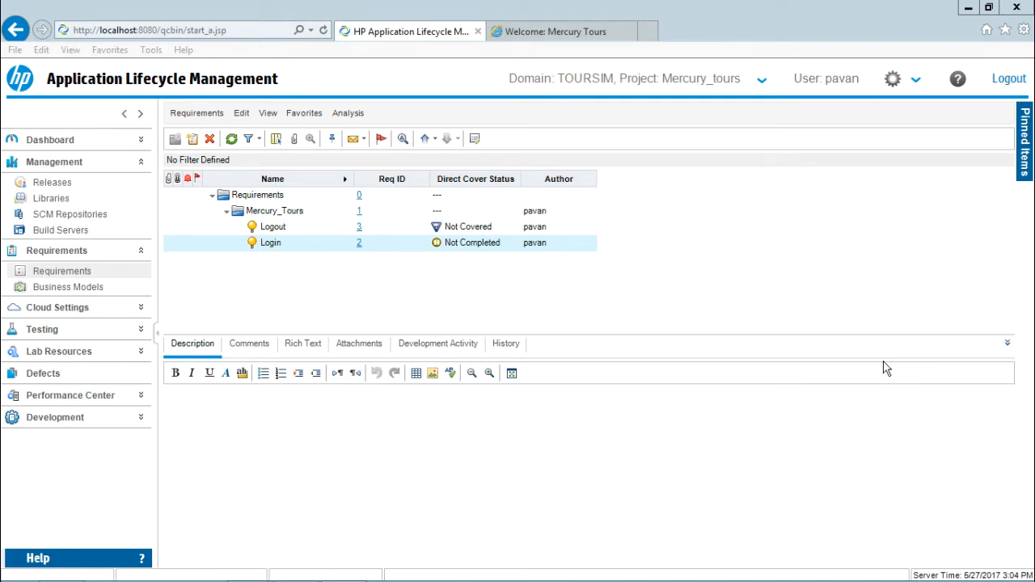
pyautogui.moveTo(488, 368)
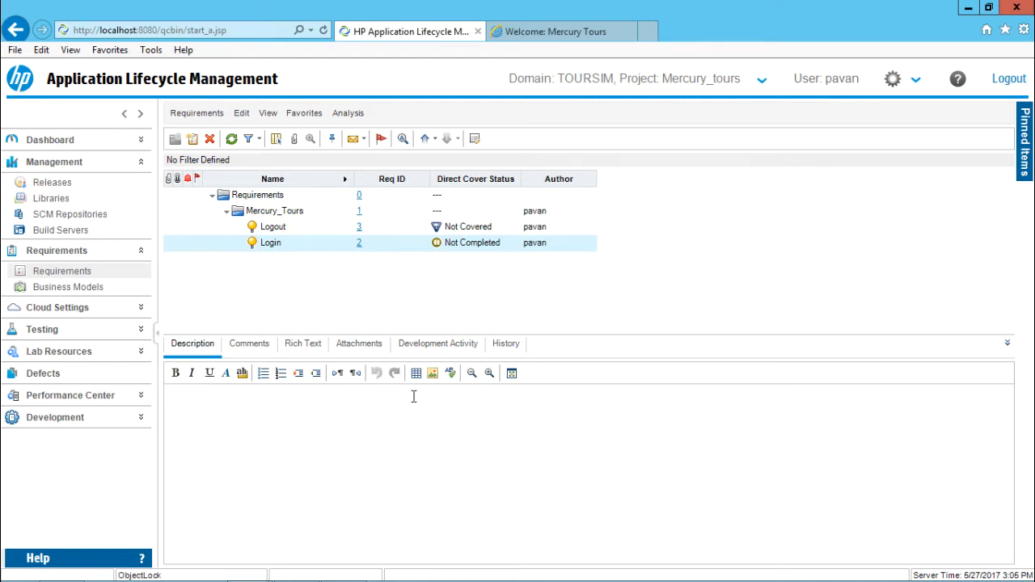
# - Enter the description "User should be able to login with valid data" and select it for bolding
pyautogui.write('User should be')
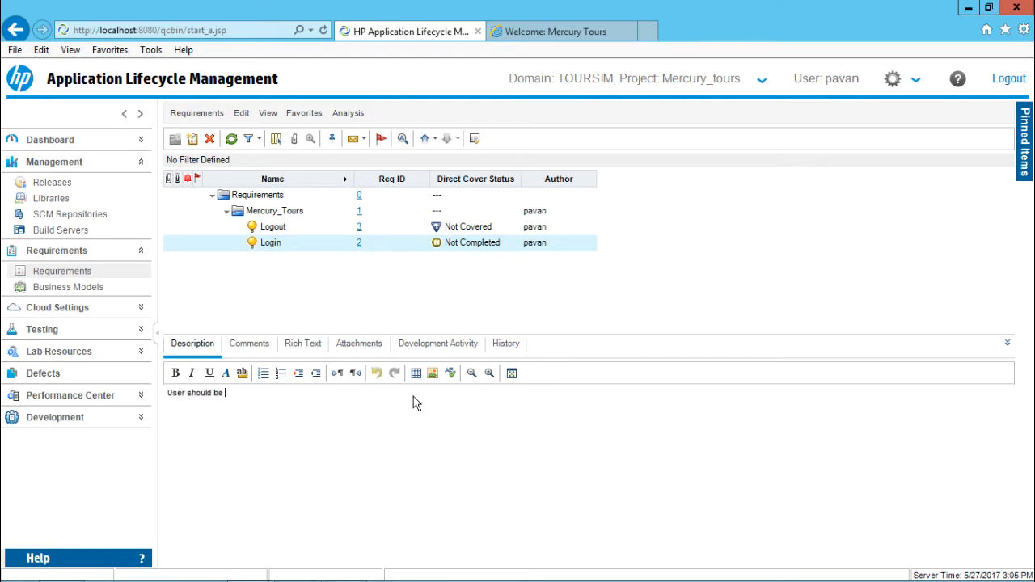
pyautogui.write('able to login wit')
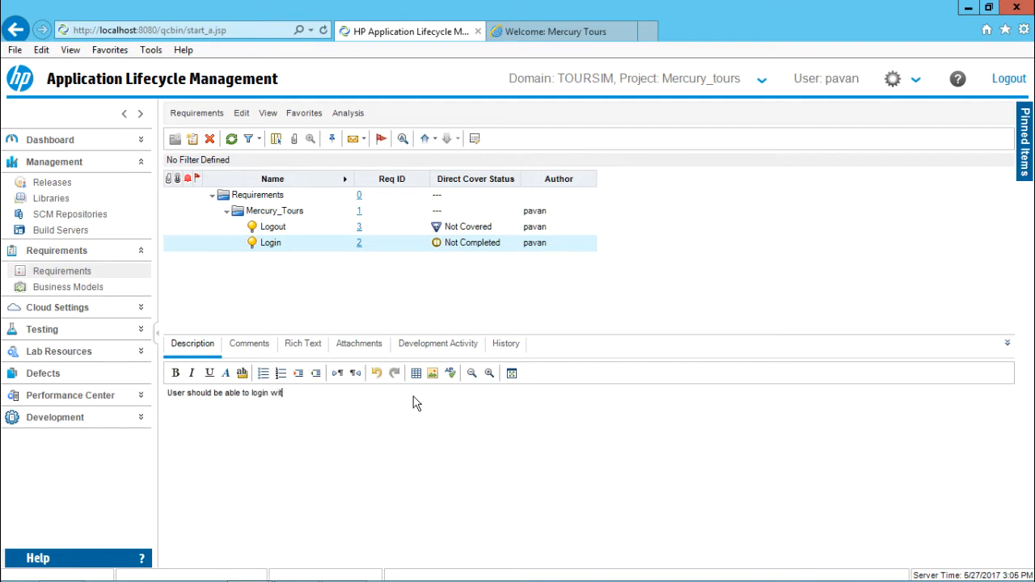
pyautogui.write('h valid data')
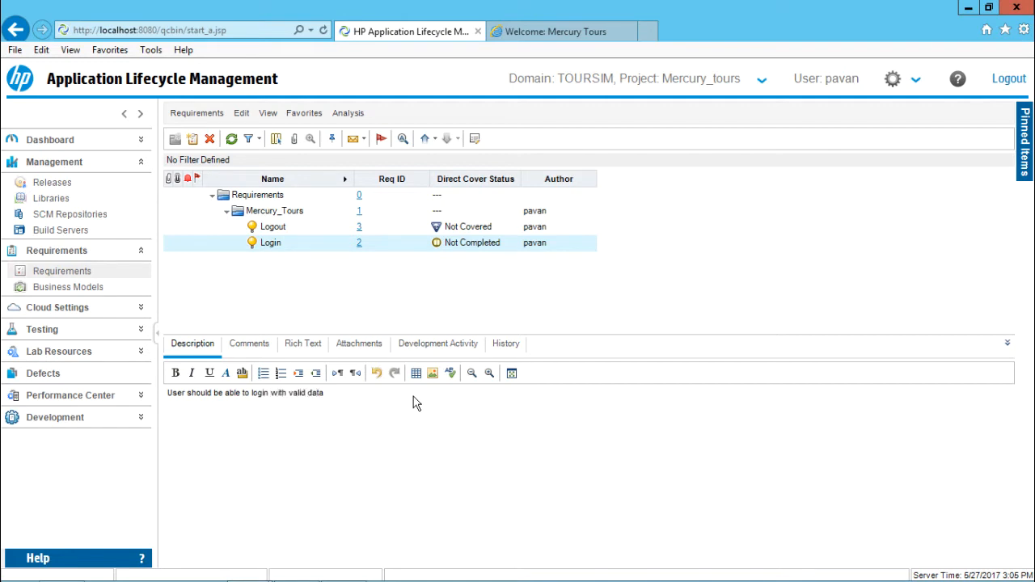
pyautogui.tripleClick(244, 393)
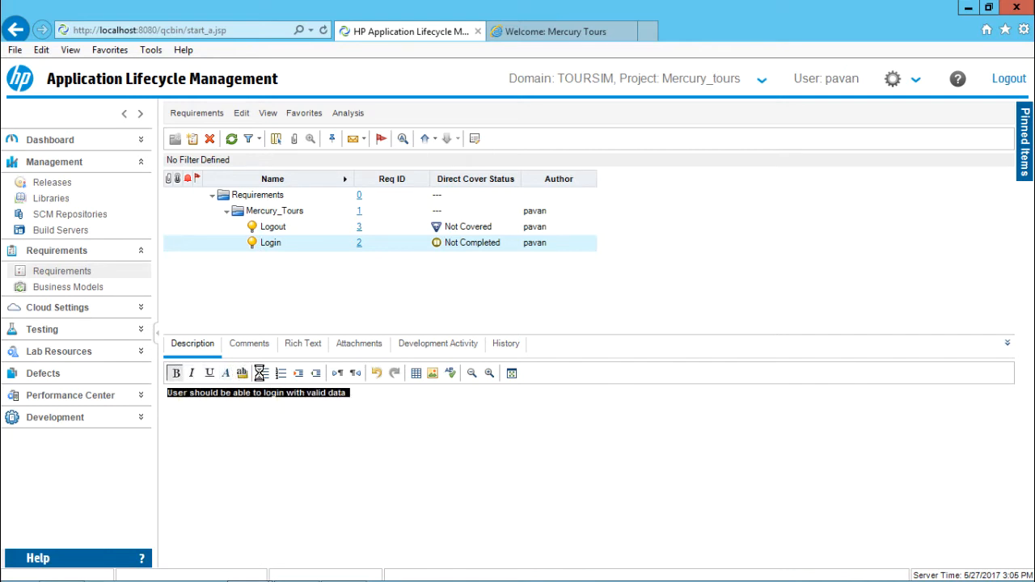
pyautogui.moveTo(262, 373)
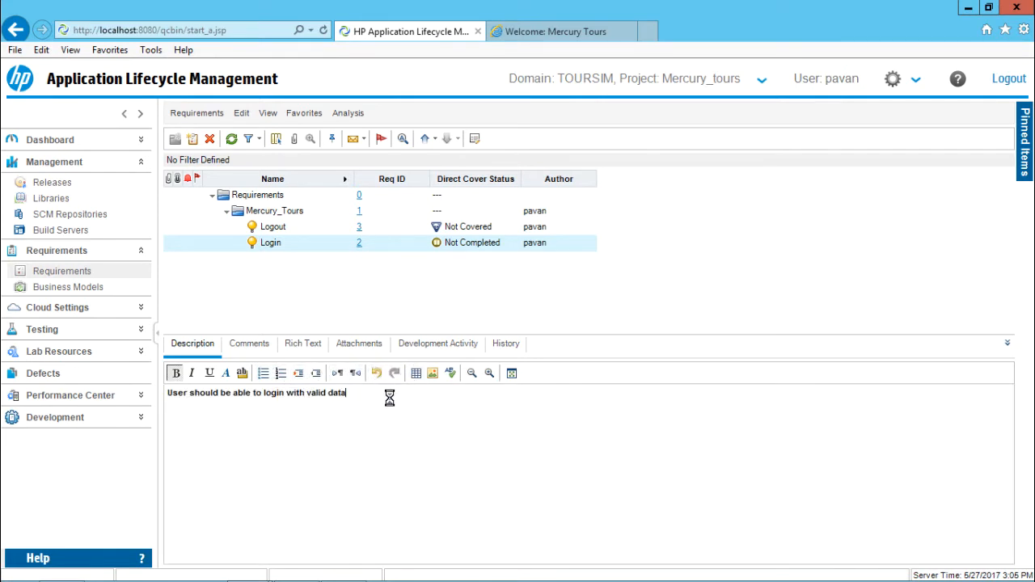
pyautogui.moveTo(432, 373)
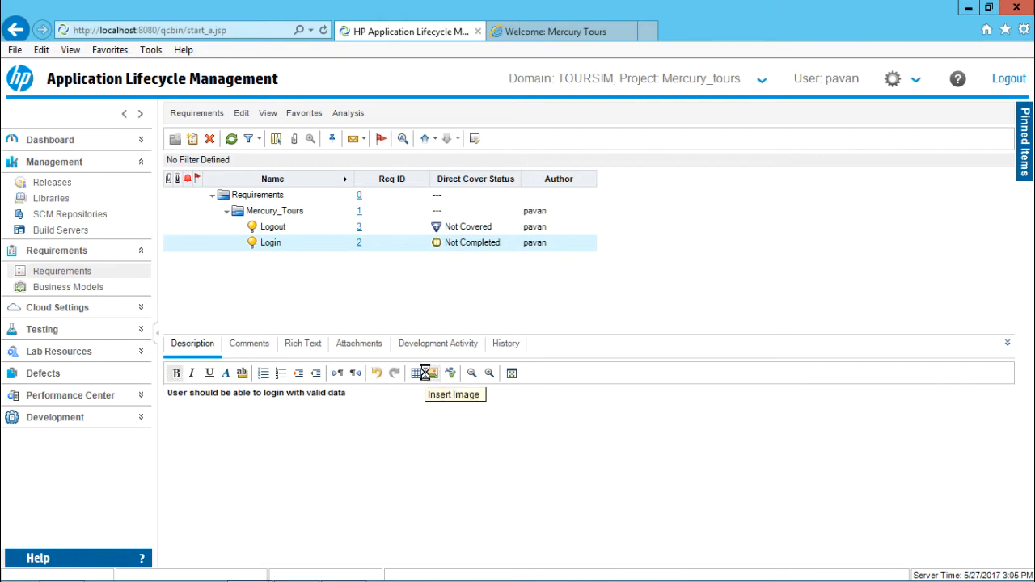
# - Insert an empty table with 3 rows and 3 columns beneath the description
pyautogui.click(415, 373)
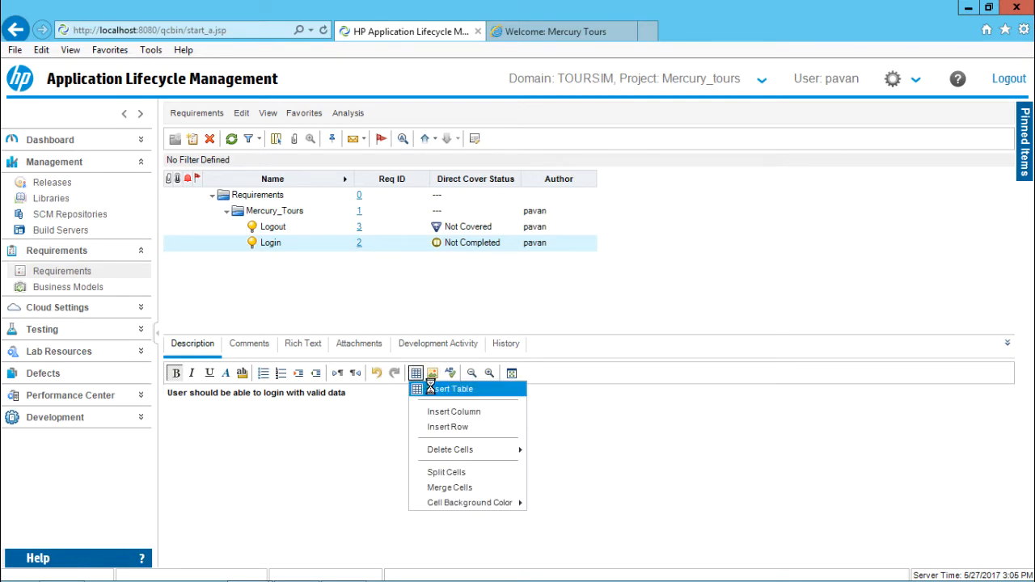
pyautogui.click(453, 389)
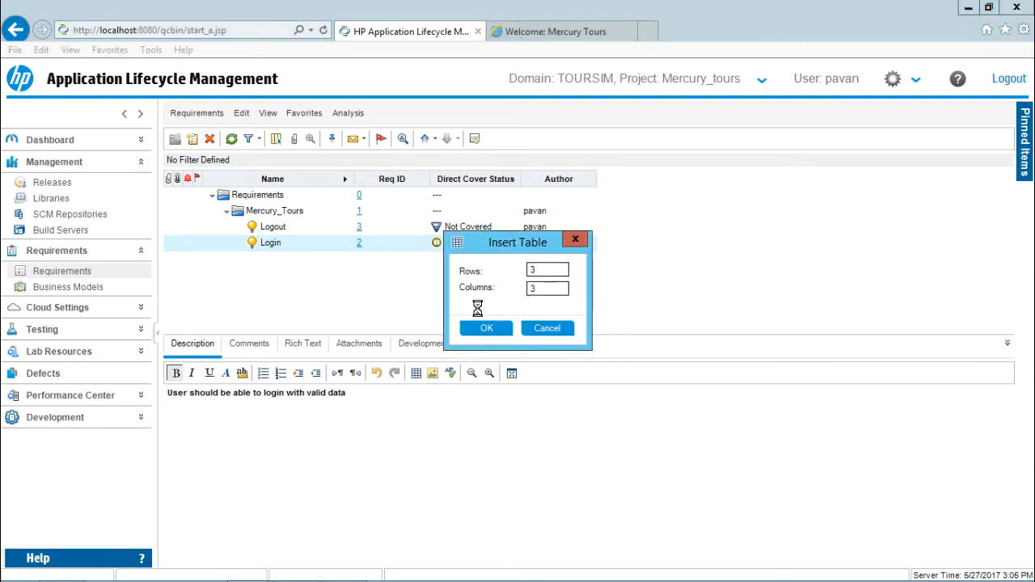
pyautogui.tripleClick(548, 270)
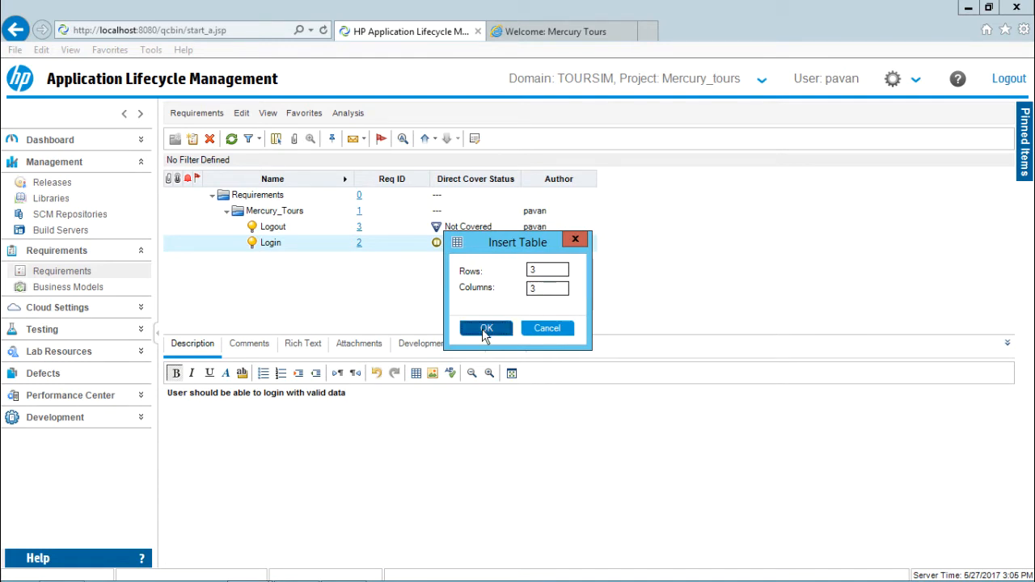
pyautogui.click(486, 328)
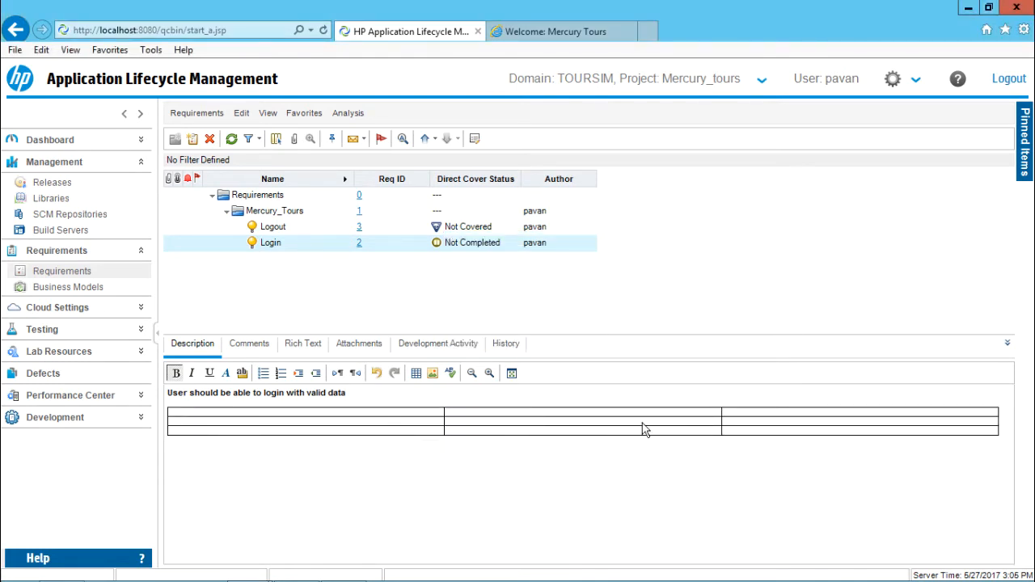
pyautogui.moveTo(416, 373)
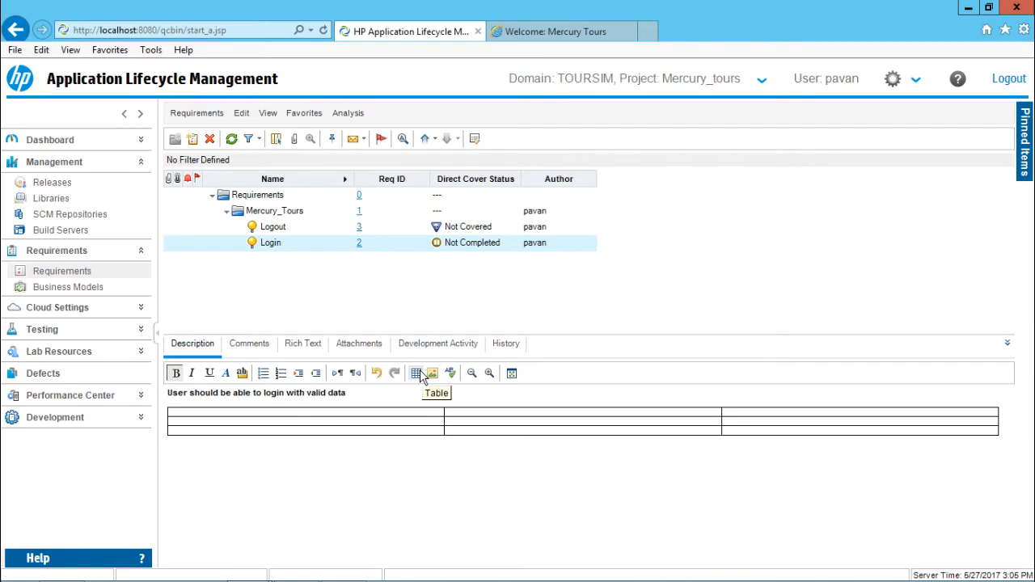
pyautogui.click(416, 373)
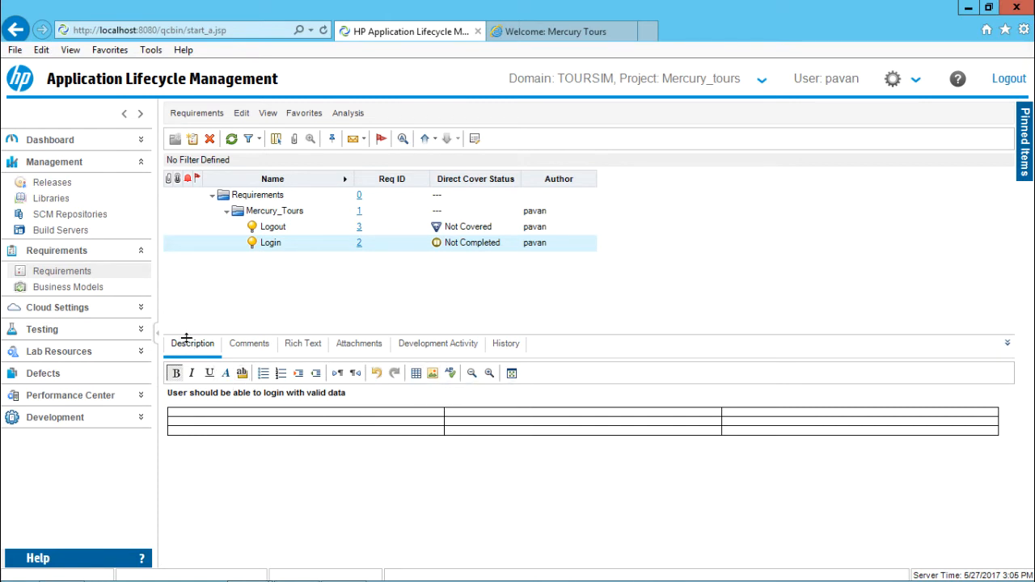
pyautogui.moveTo(434, 373)
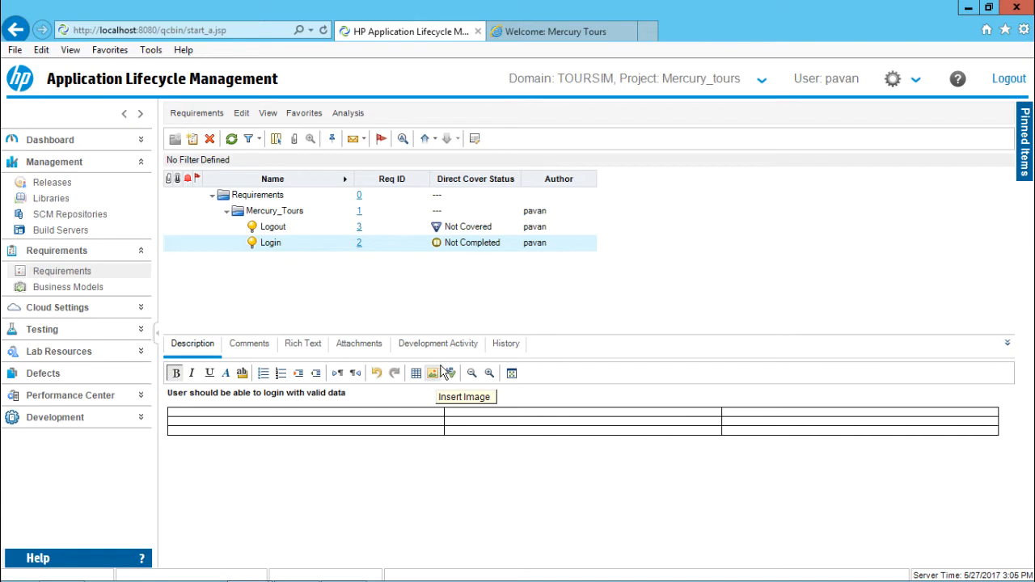
pyautogui.moveTo(433, 372)
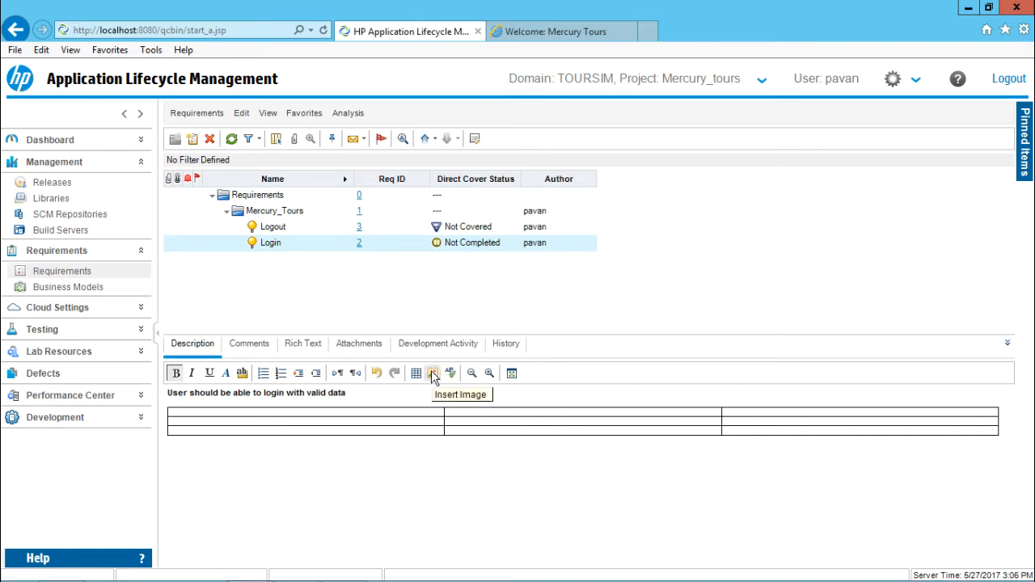
pyautogui.moveTo(450, 373)
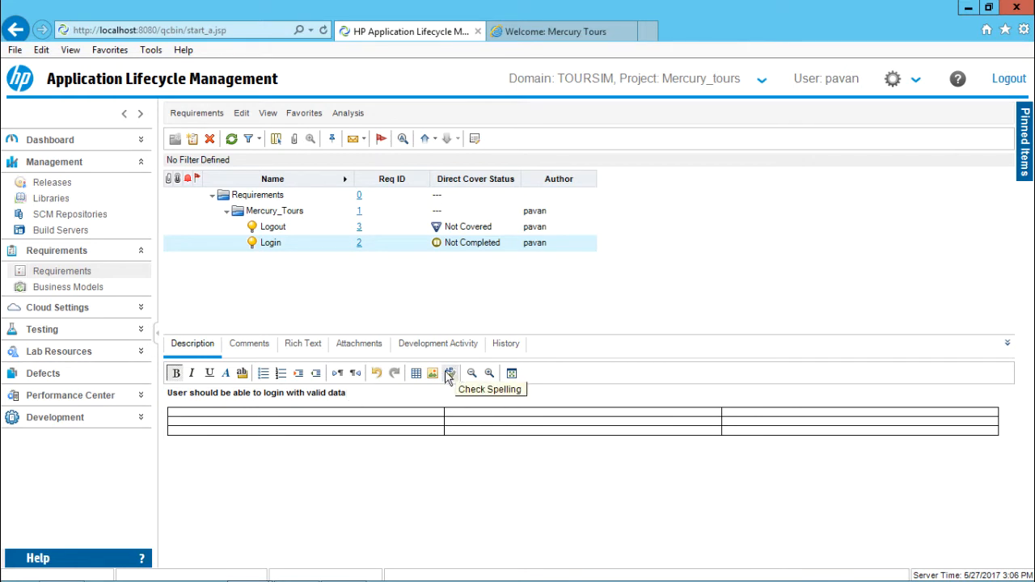
pyautogui.moveTo(489, 373)
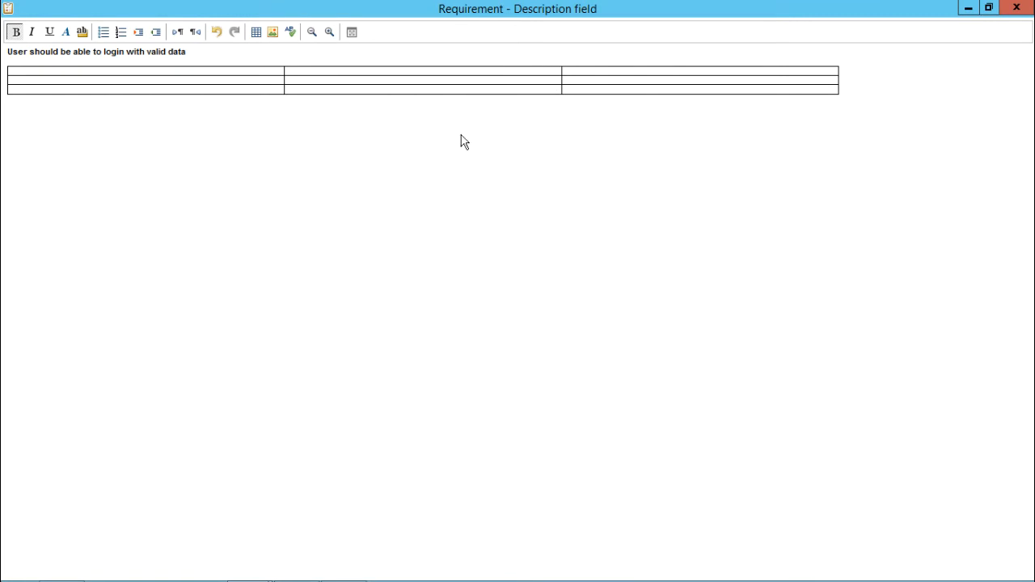
pyautogui.moveTo(352, 33)
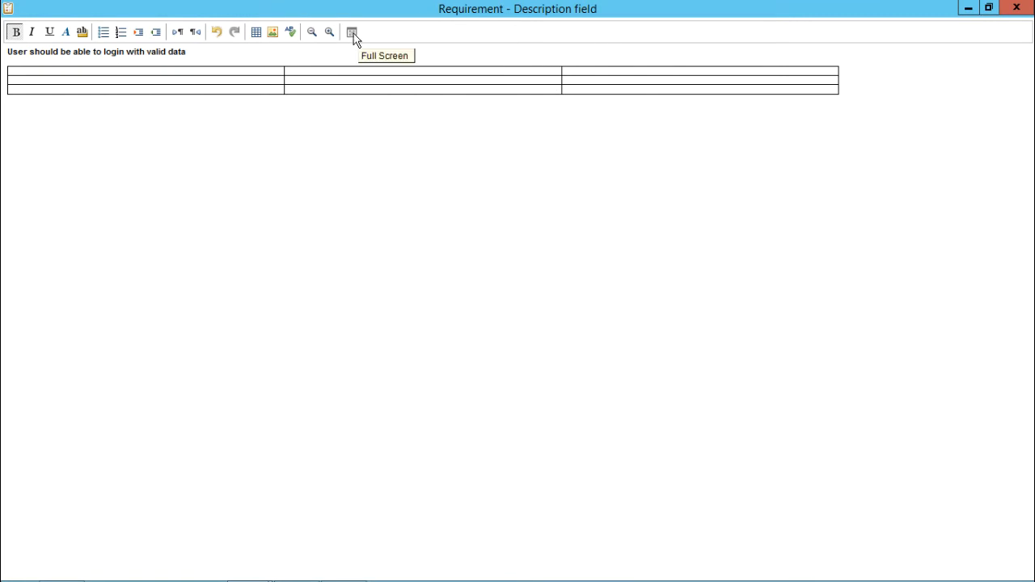
pyautogui.moveTo(1016, 12)
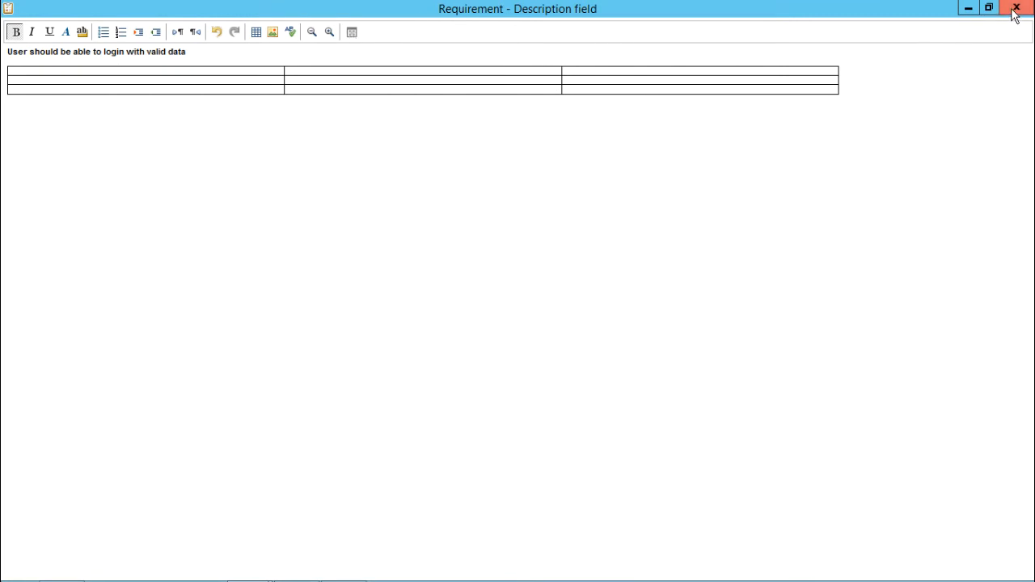
pyautogui.click(1018, 9)
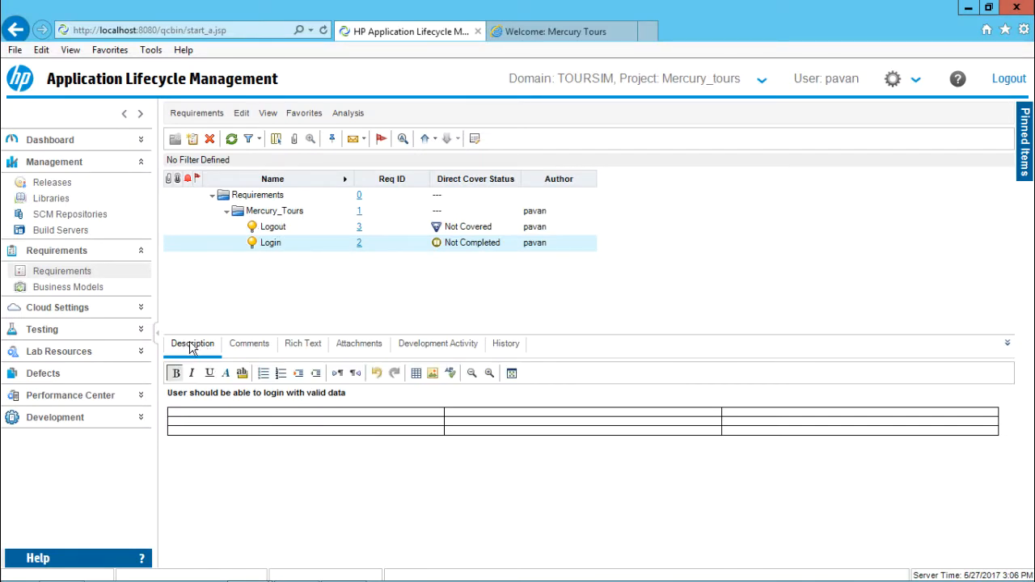
# - Reselect Login after Logout and view its Comments and Rich Text areas
pyautogui.click(273, 227)
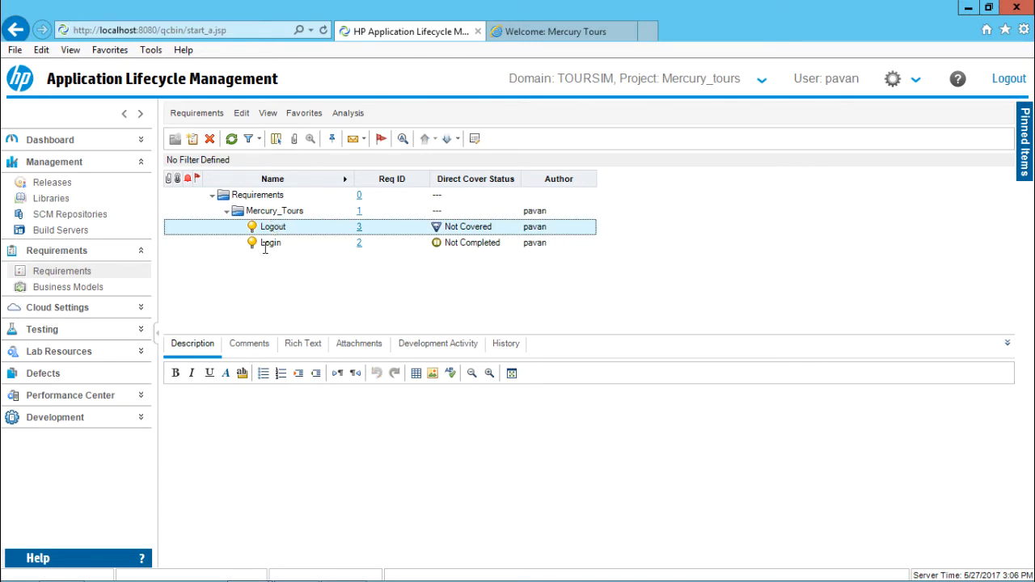
pyautogui.click(271, 243)
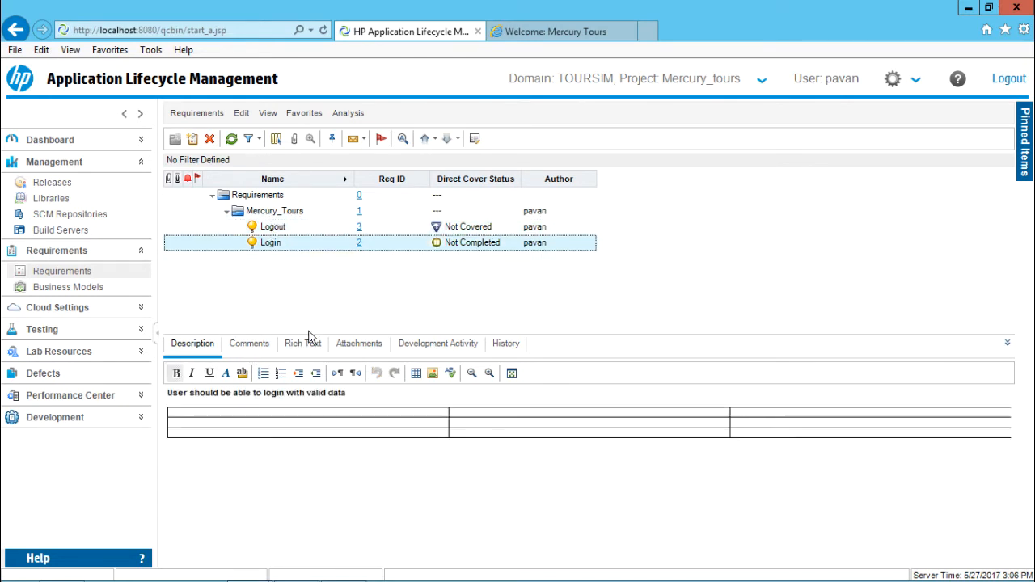
pyautogui.click(249, 343)
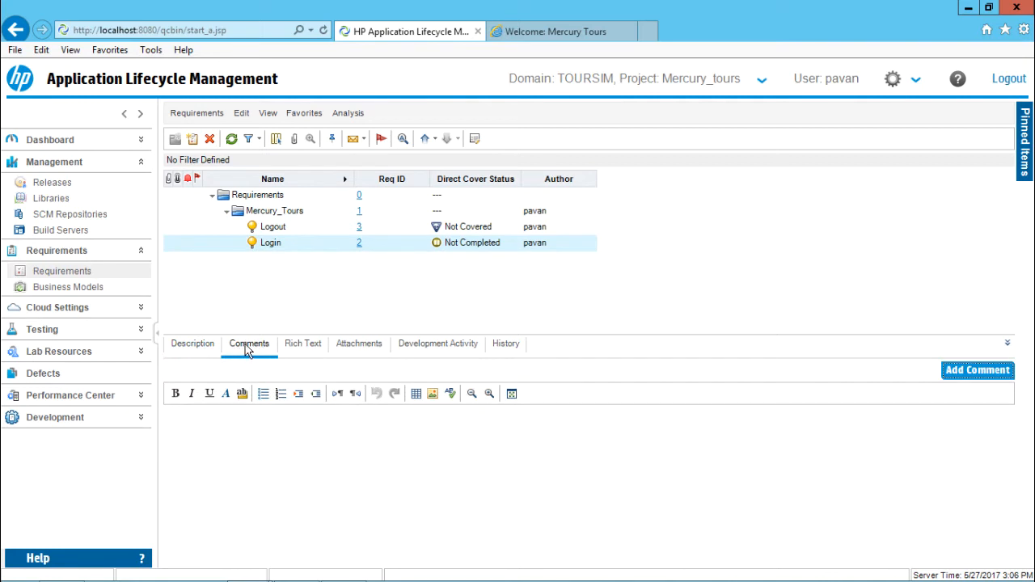
pyautogui.moveTo(511, 394)
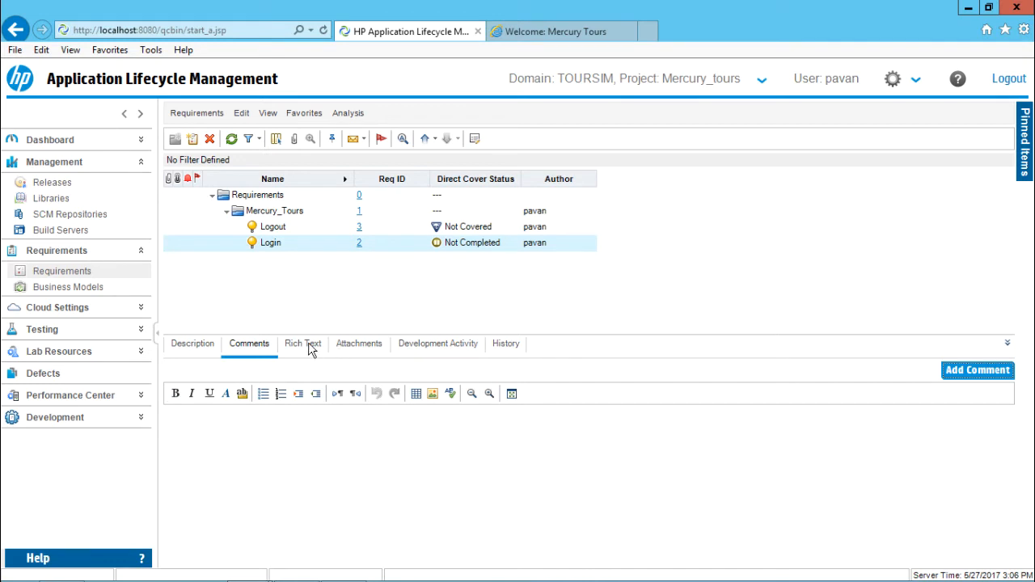
pyautogui.click(303, 343)
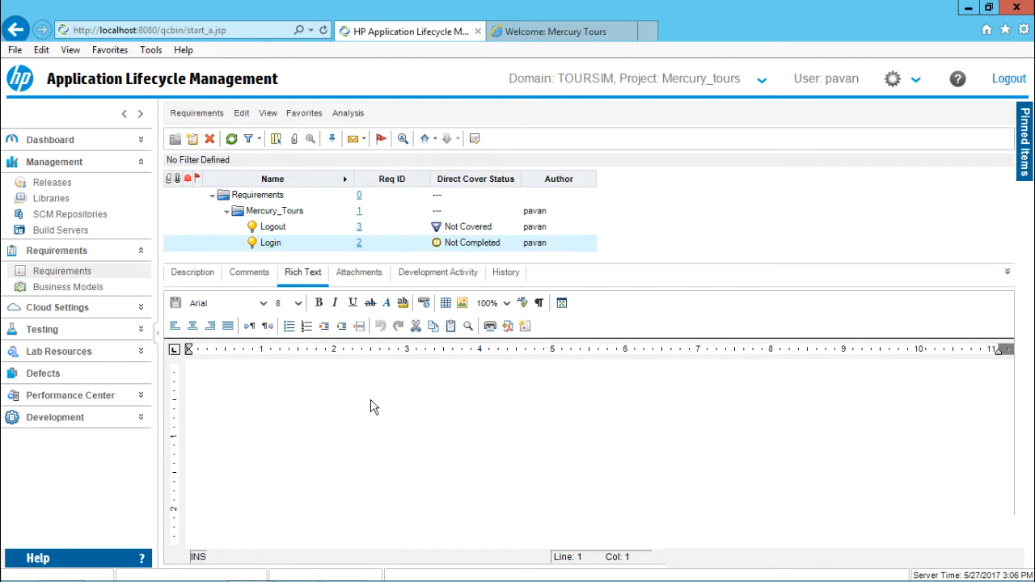
pyautogui.moveTo(313, 396)
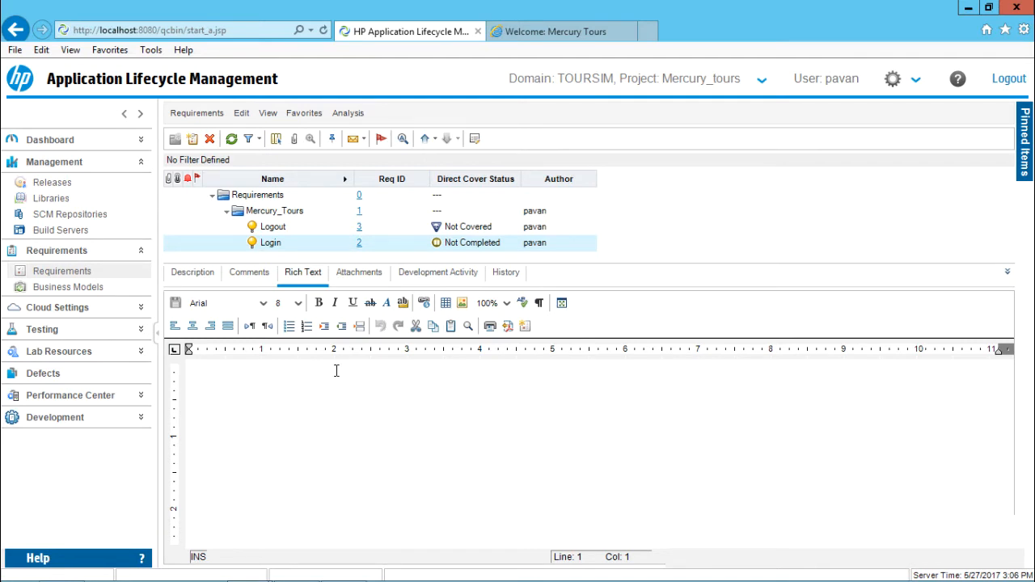
# - Write the rich text "User should be able to retrieve password."
pyautogui.write('User should be able to re')
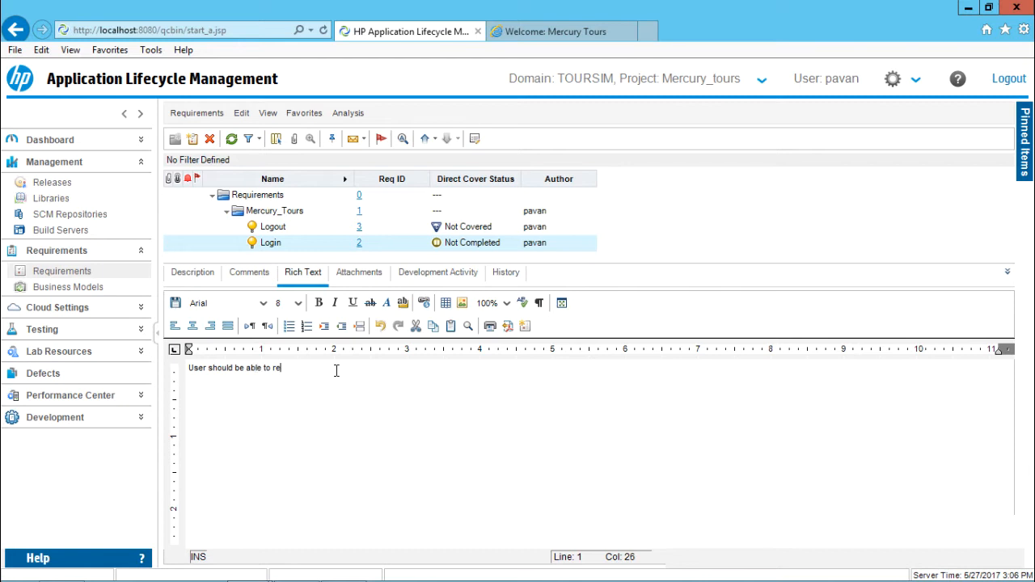
pyautogui.write('trieve pa')
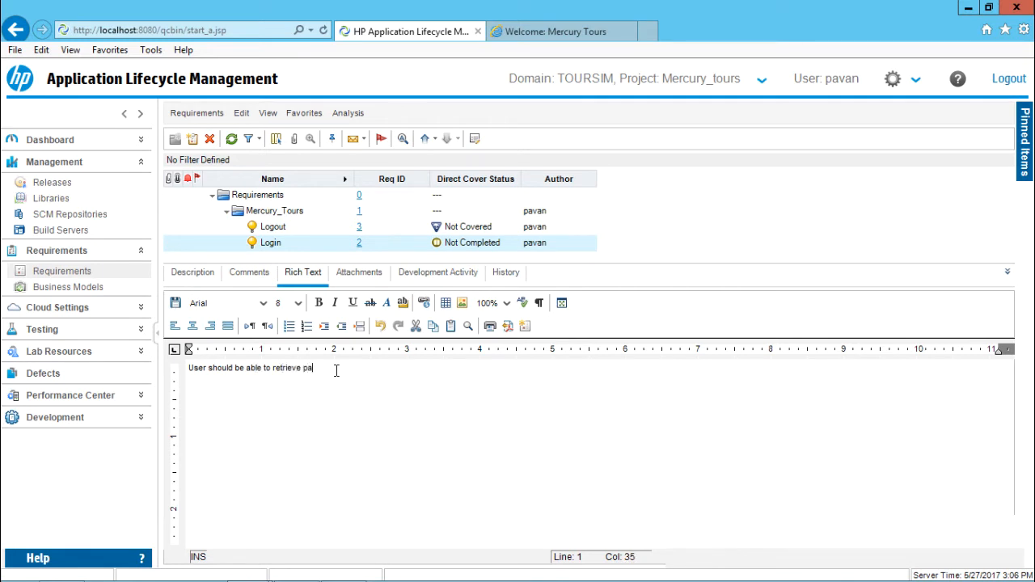
pyautogui.write('ssword.')
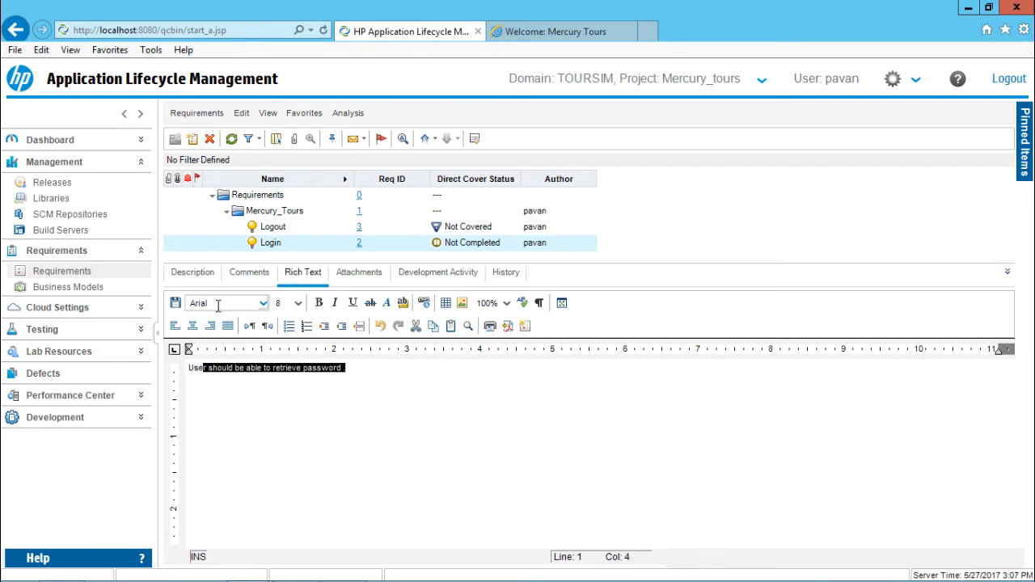
# - Change the selected sentence's font to Arial Black at size 14
pyautogui.click(298, 302)
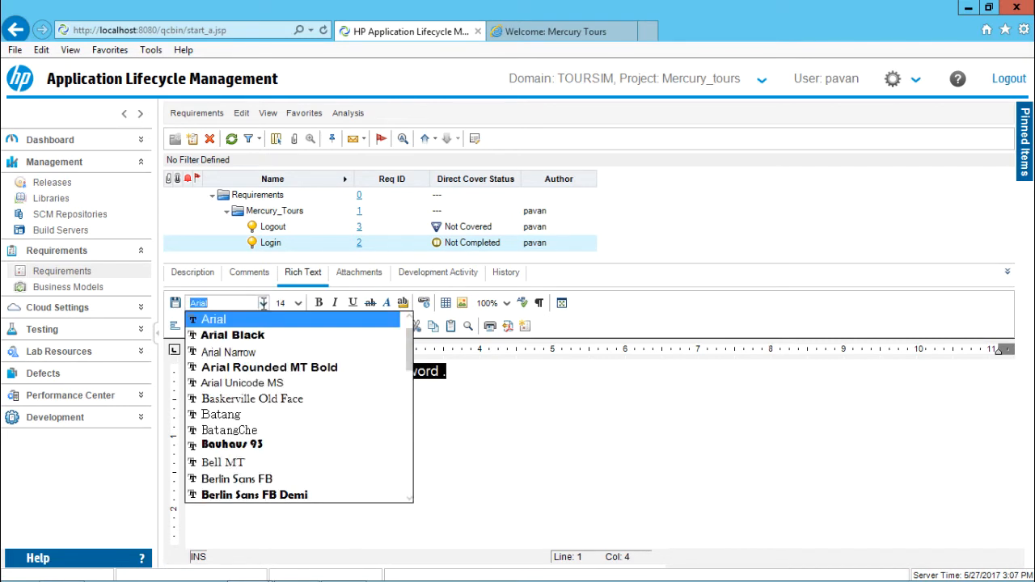
pyautogui.click(232, 335)
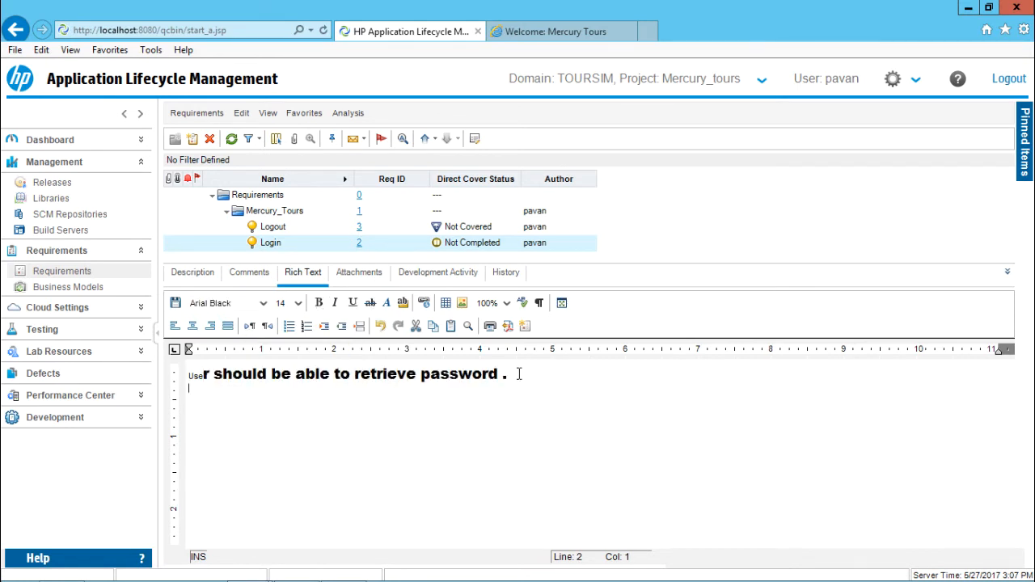
pyautogui.moveTo(408, 340)
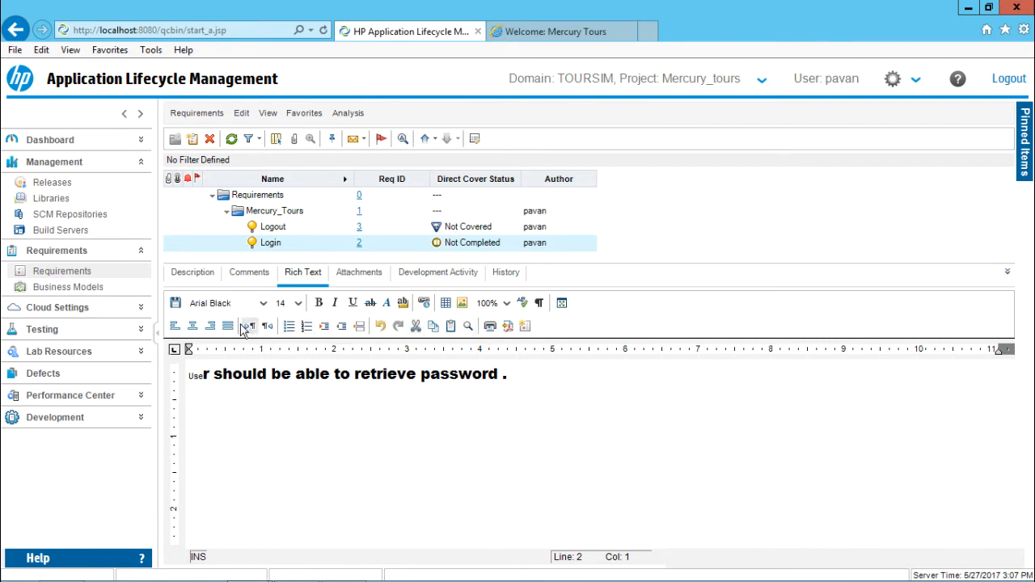
pyautogui.moveTo(490, 326)
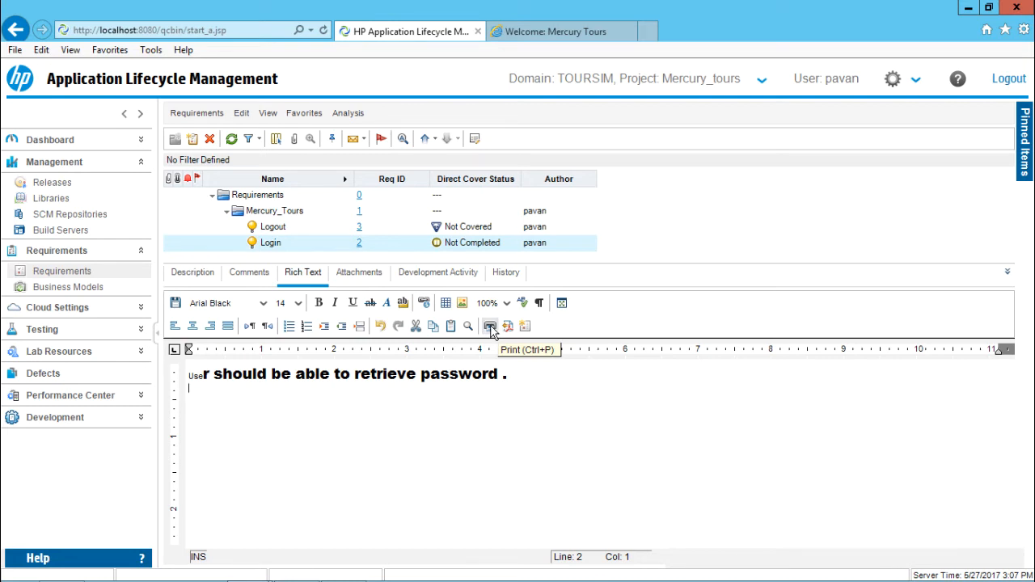
pyautogui.moveTo(508, 326)
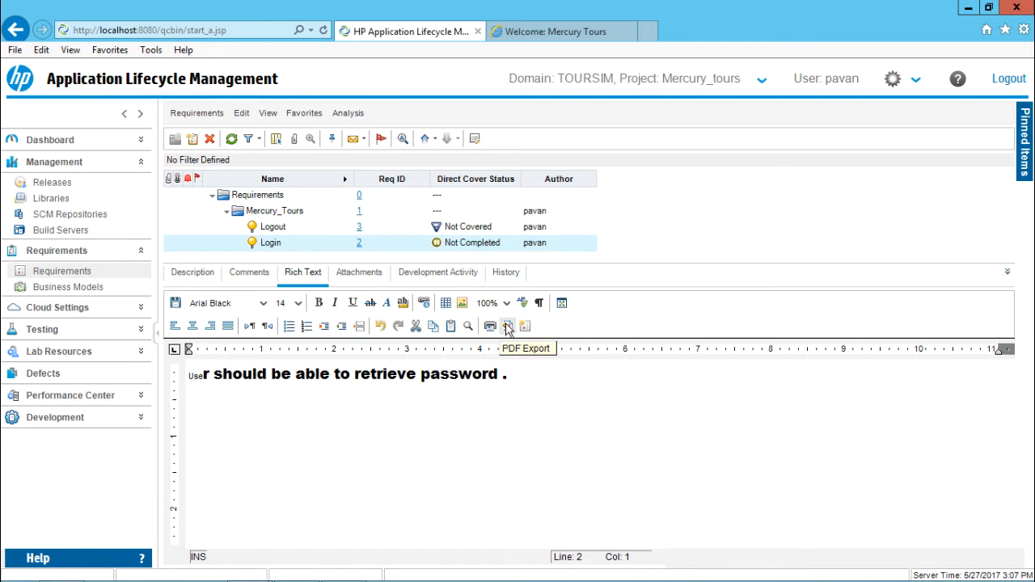
pyautogui.moveTo(490, 326)
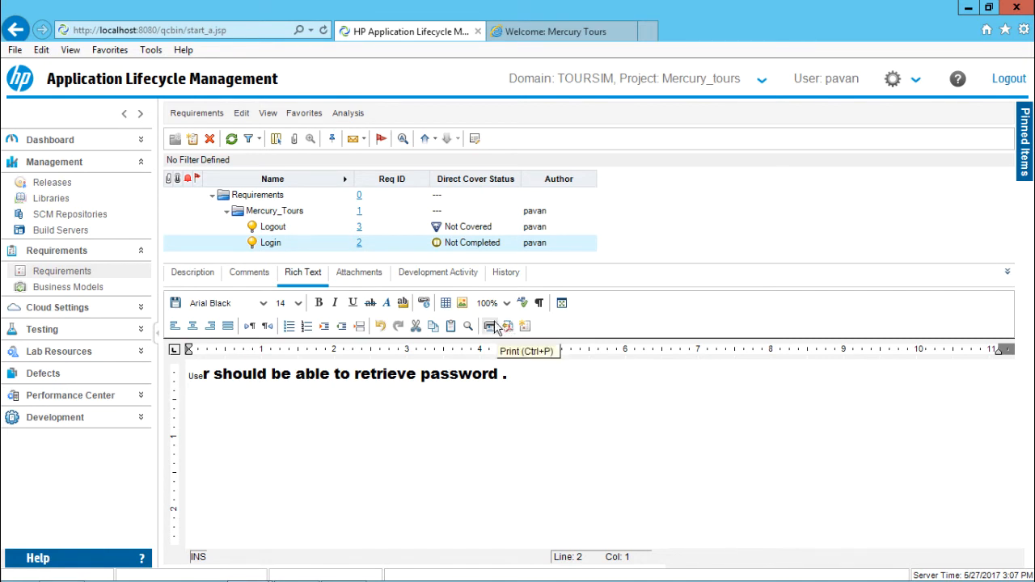
pyautogui.moveTo(525, 326)
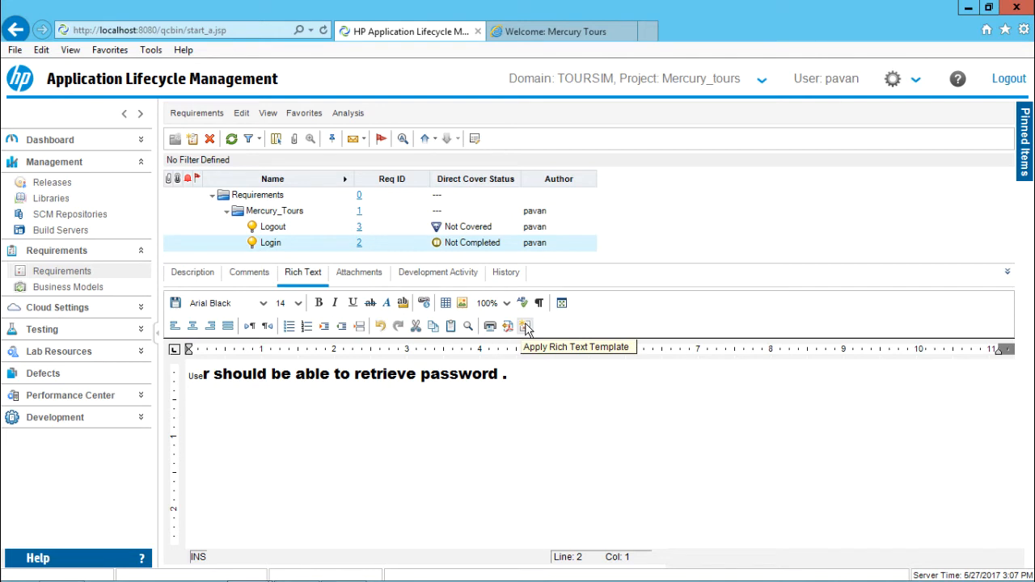
pyautogui.click(189, 388)
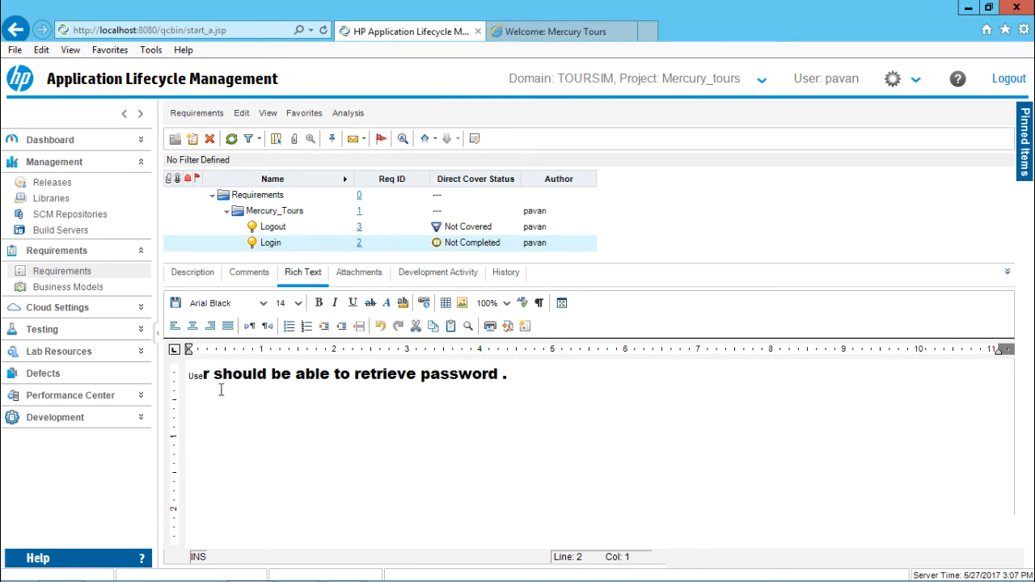
pyautogui.moveTo(655, 275)
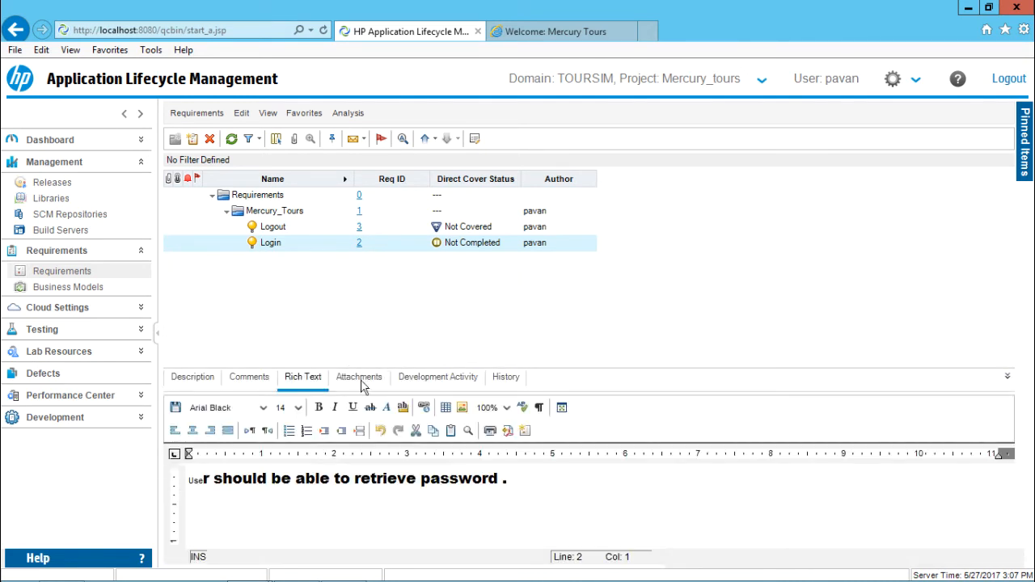
# - View the Login requirement's Attachments list, which holds no files
pyautogui.click(359, 377)
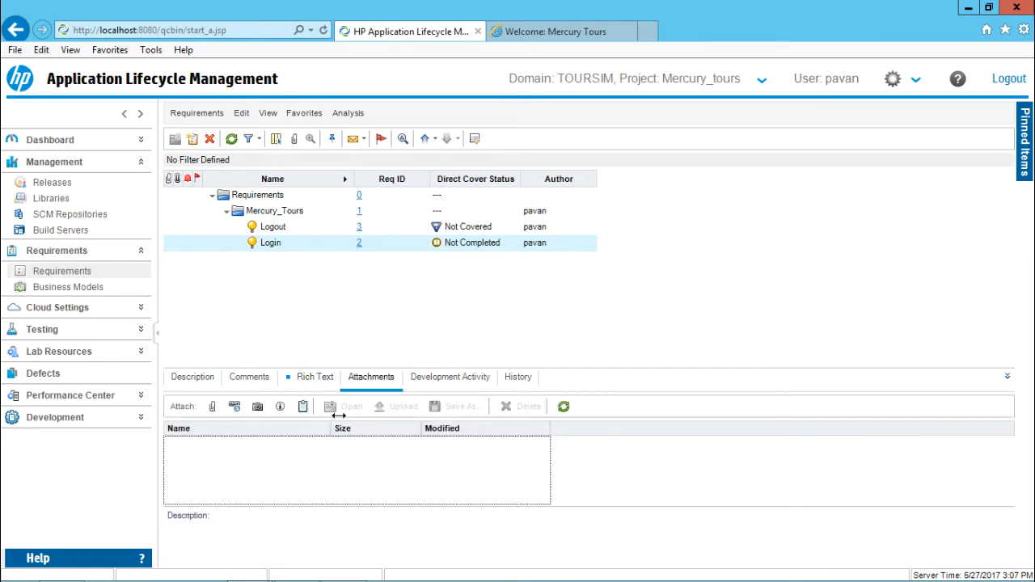
pyautogui.moveTo(501, 420)
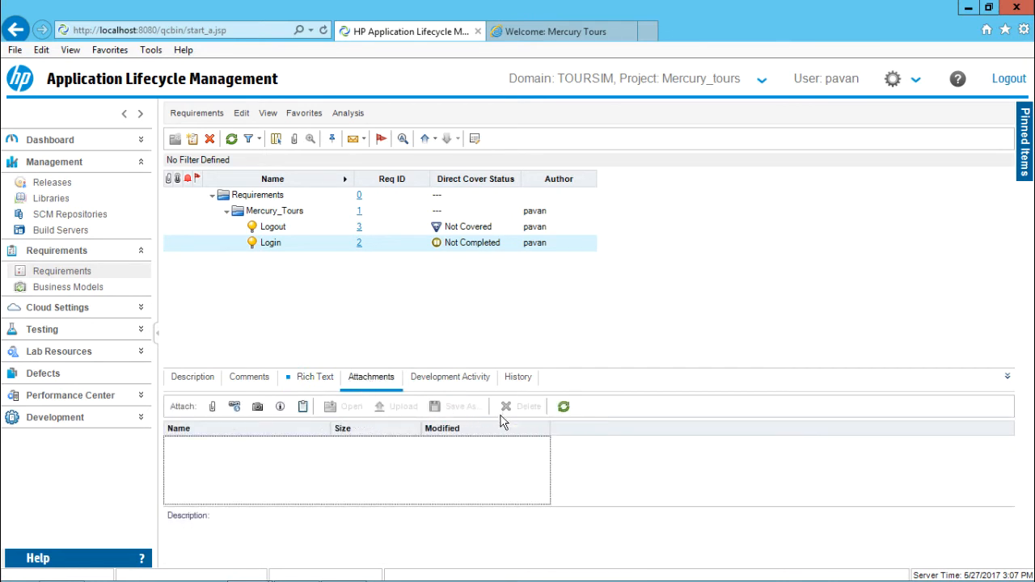
pyautogui.moveTo(213, 406)
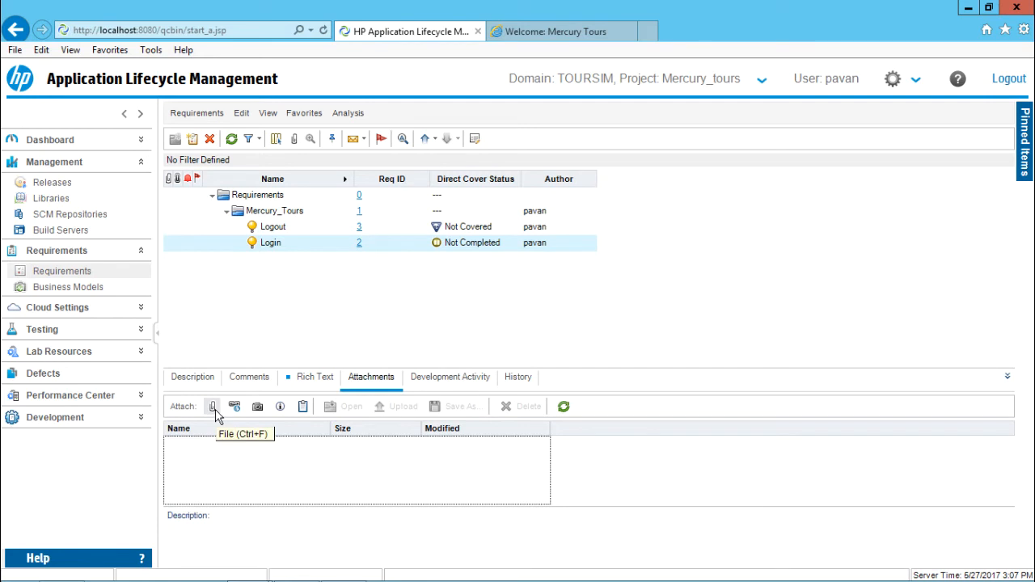
pyautogui.moveTo(235, 407)
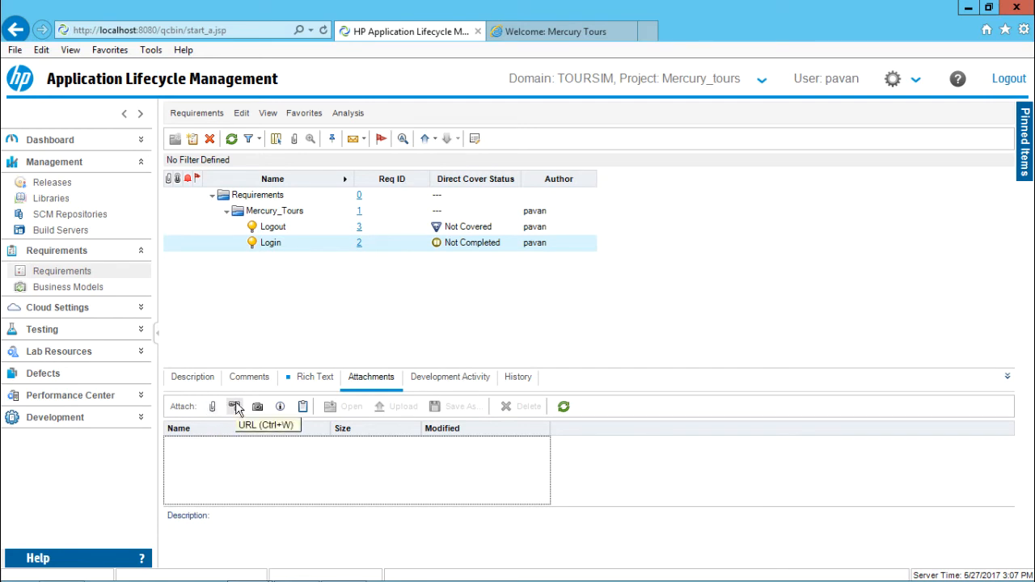
pyautogui.moveTo(279, 409)
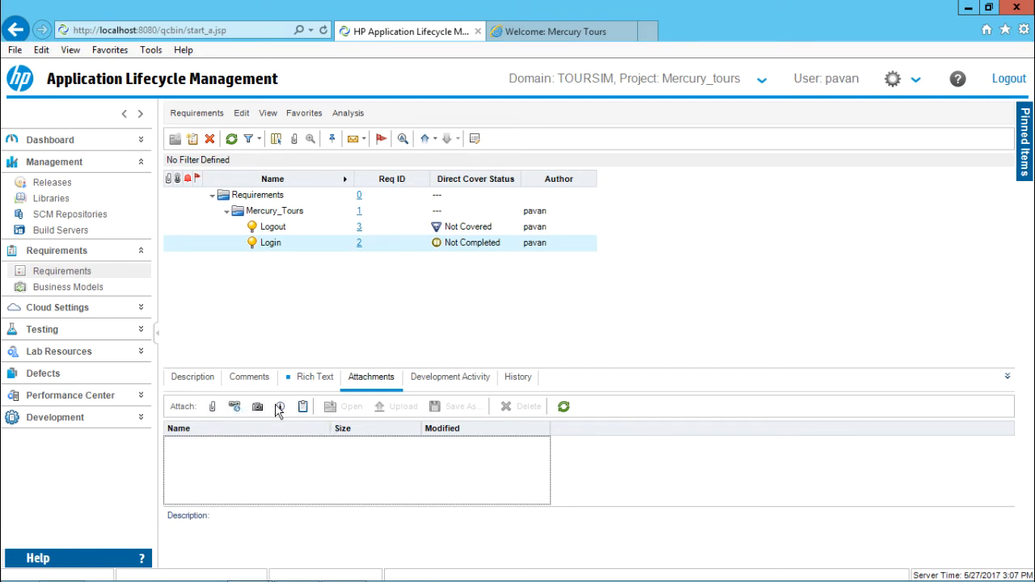
pyautogui.moveTo(404, 333)
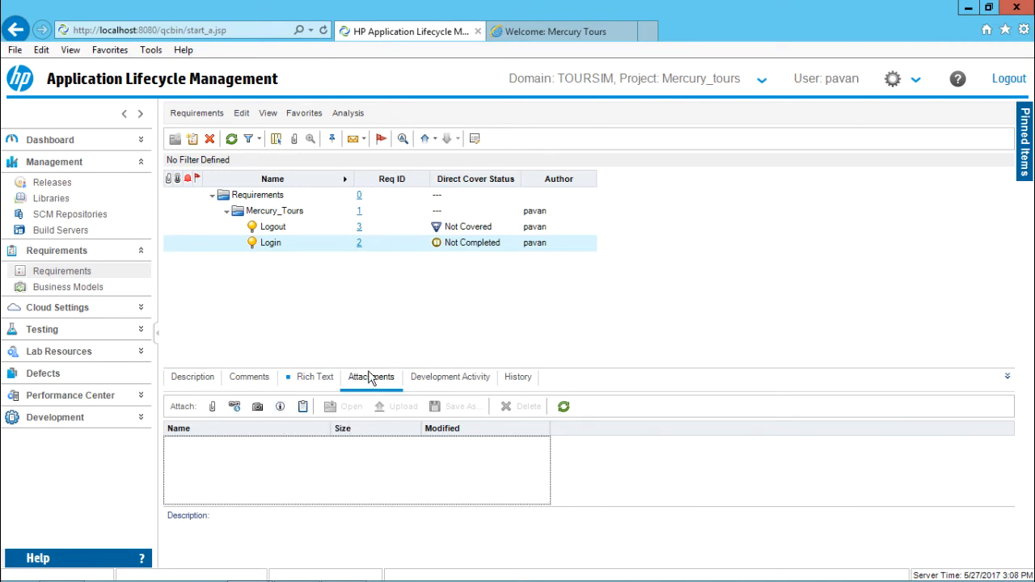
# - View the Development Activity report: no build available, 0 lines changed
pyautogui.click(450, 377)
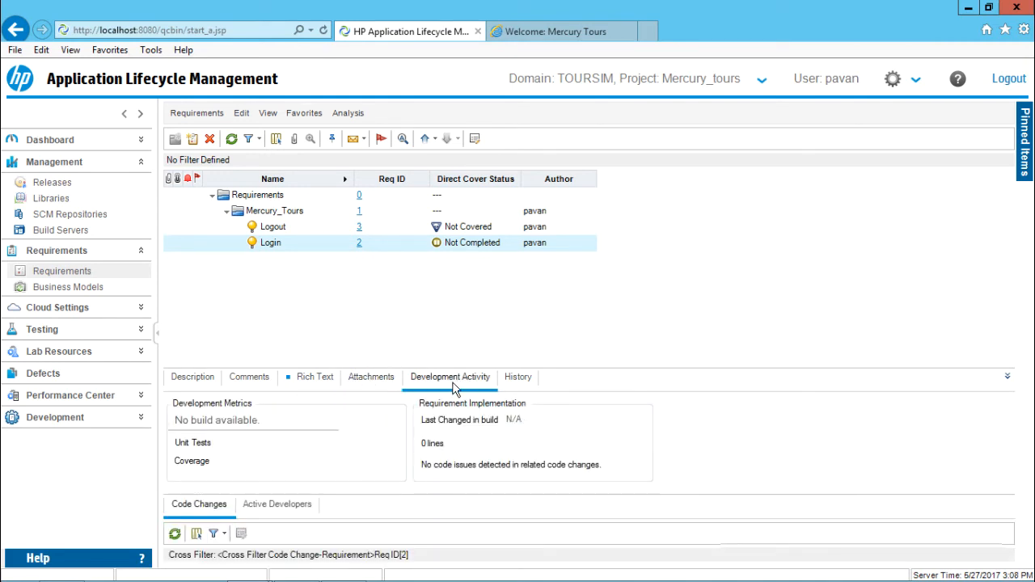
pyautogui.moveTo(433, 380)
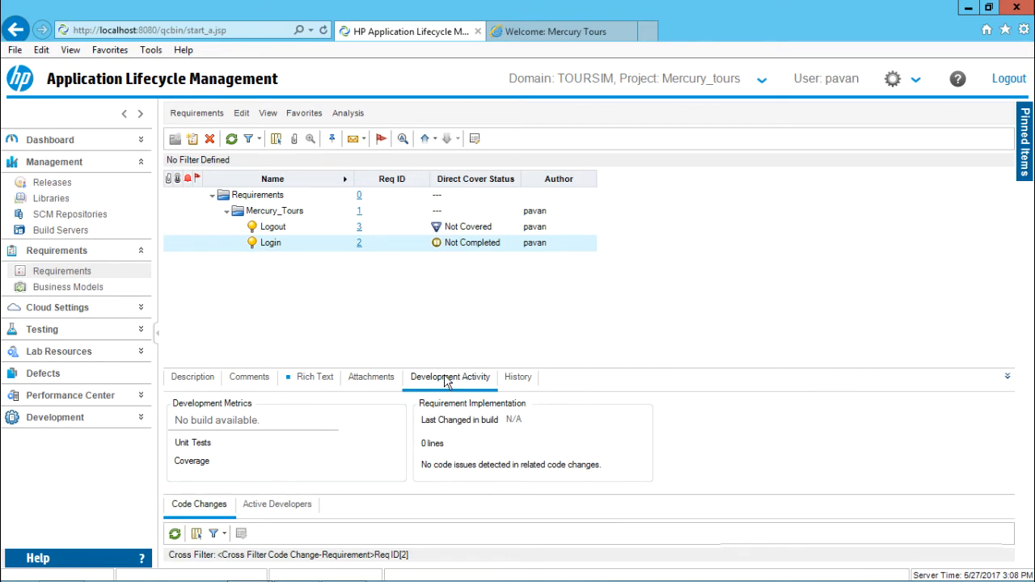
pyautogui.moveTo(437, 387)
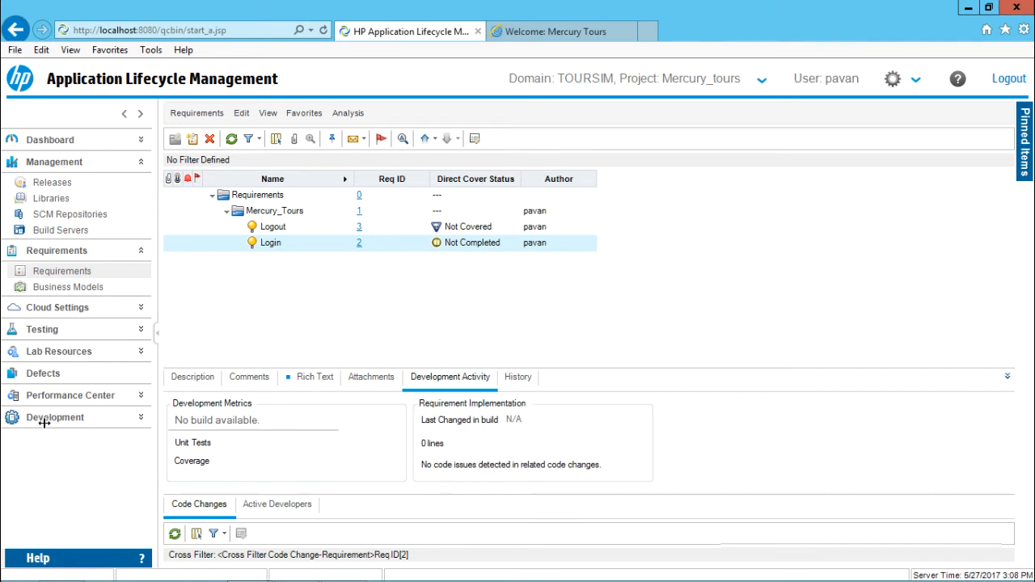
pyautogui.moveTo(433, 407)
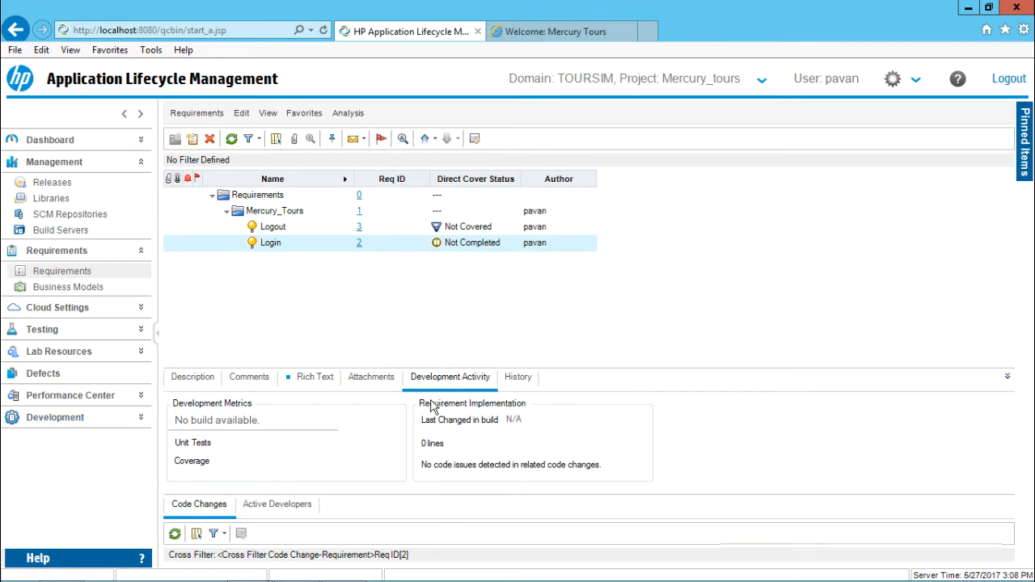
pyautogui.moveTo(421, 426)
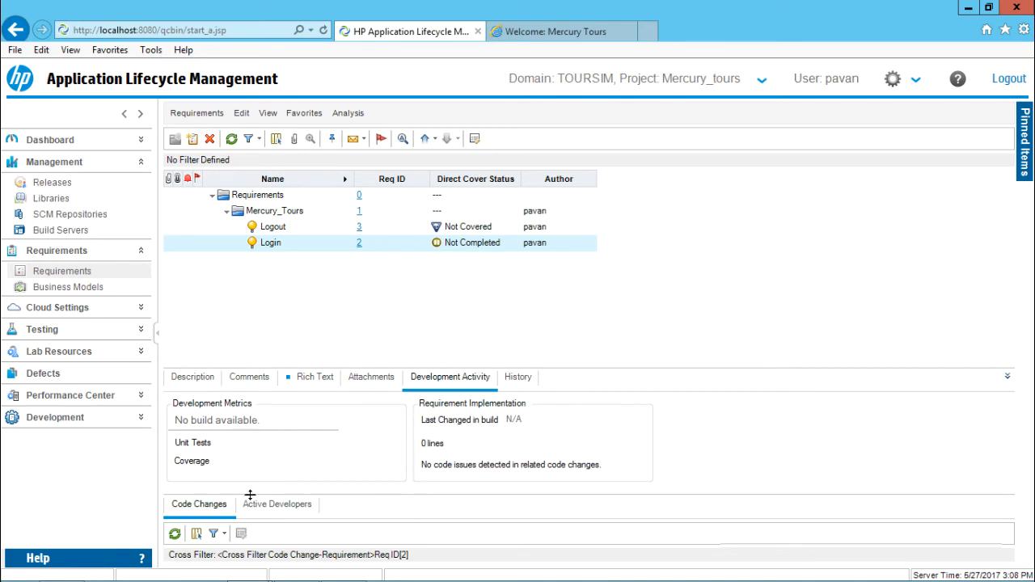
pyautogui.moveTo(342, 465)
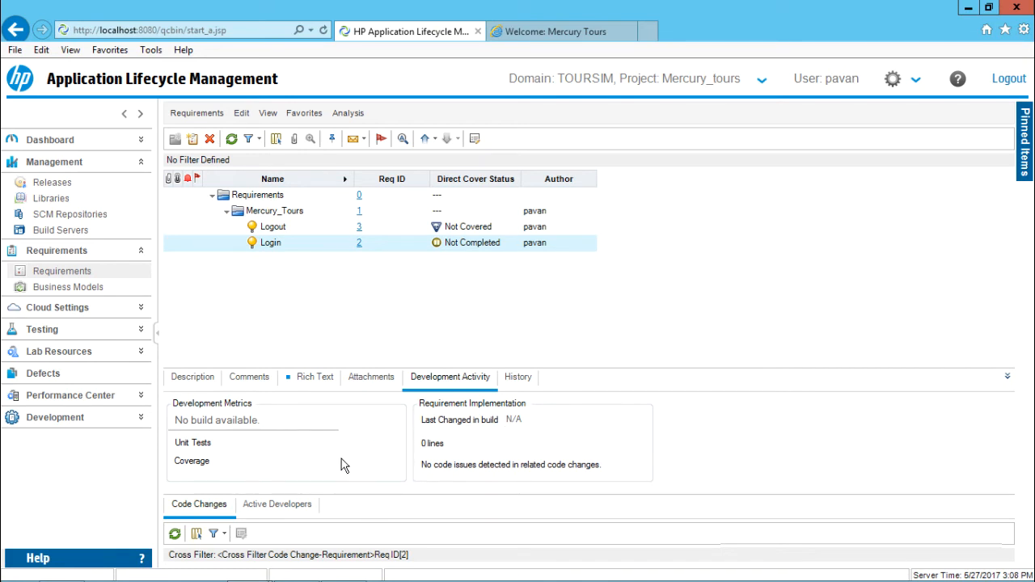
# - View the History audit log showing change #1 by pavan, priority 5-Urgent
pyautogui.click(518, 377)
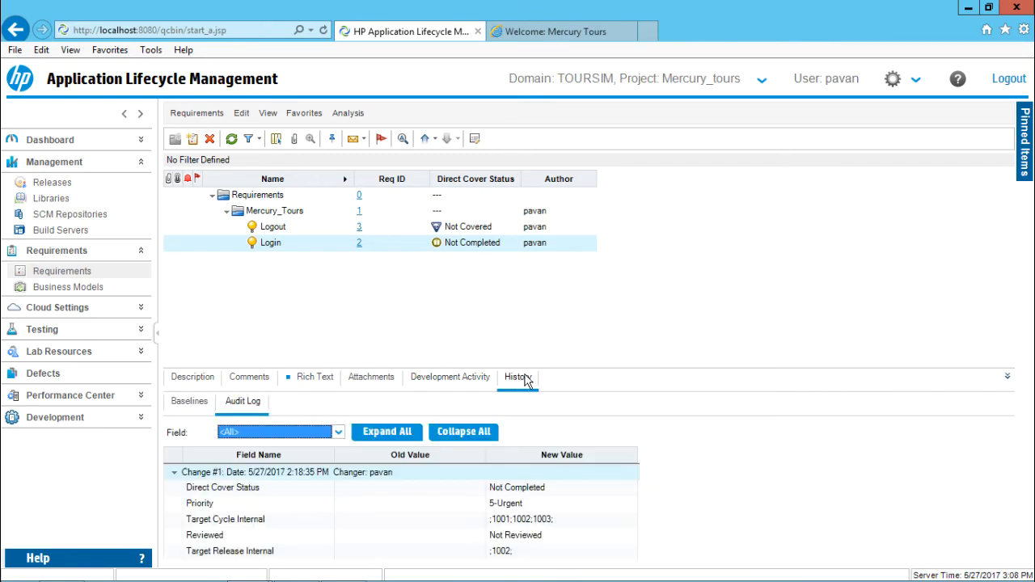
pyautogui.moveTo(573, 300)
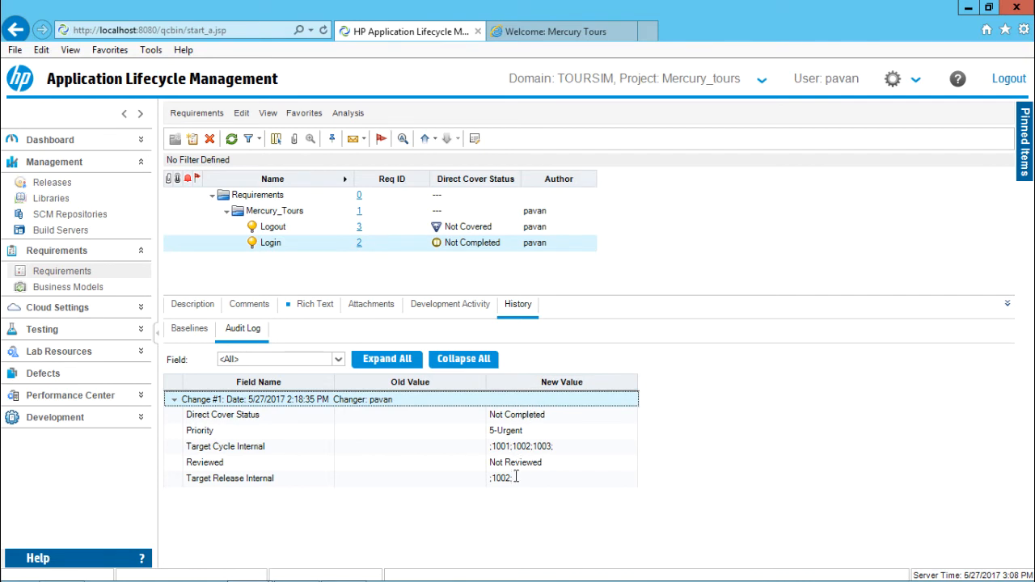
pyautogui.moveTo(593, 294)
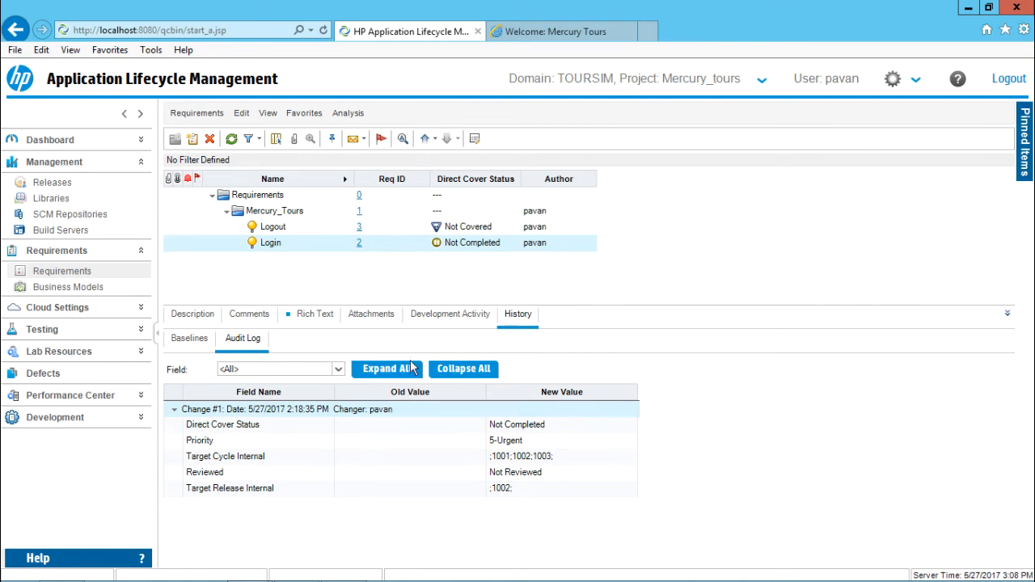
pyautogui.moveTo(591, 315)
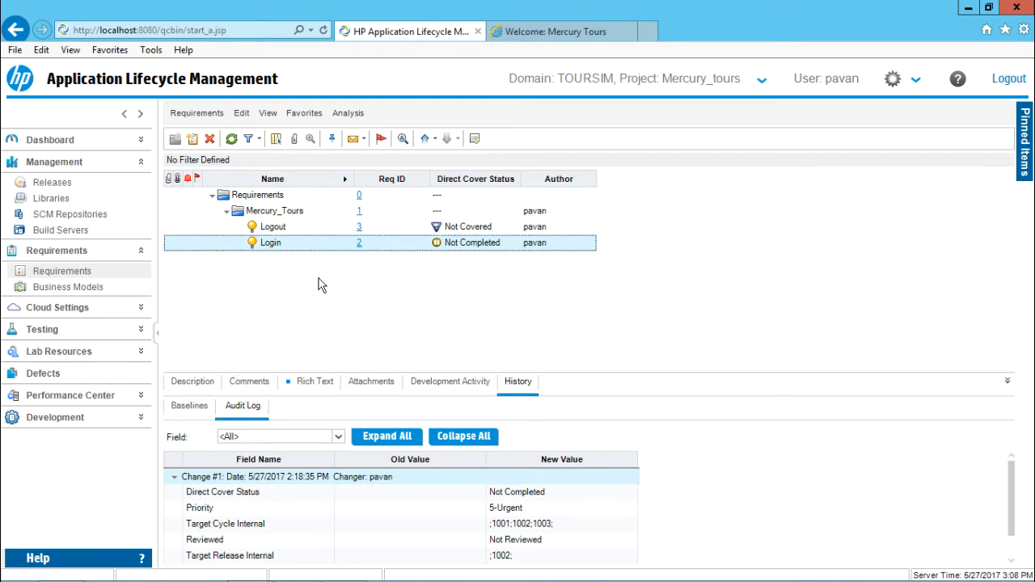
pyautogui.moveTo(311, 265)
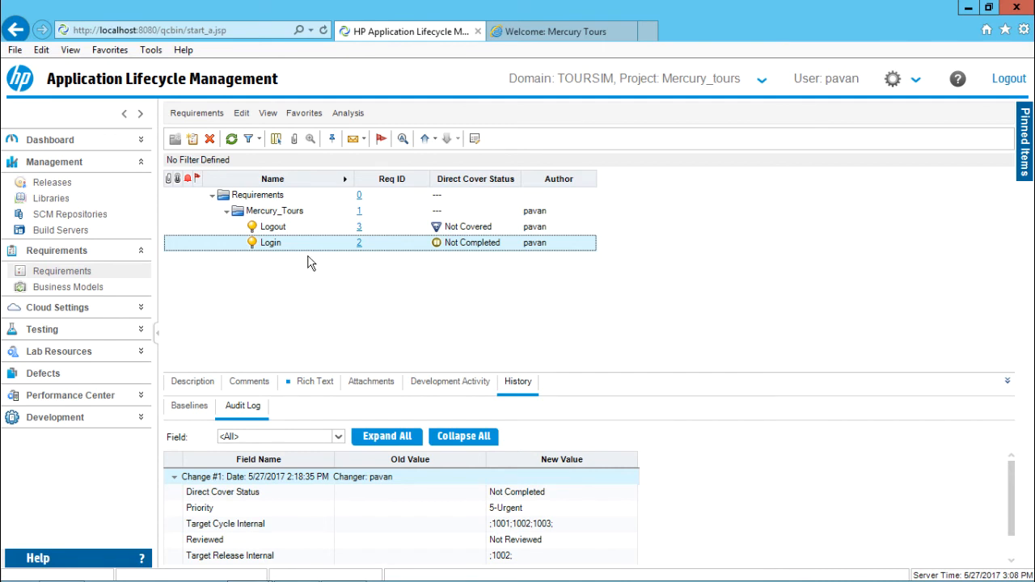
pyautogui.moveTo(360, 247)
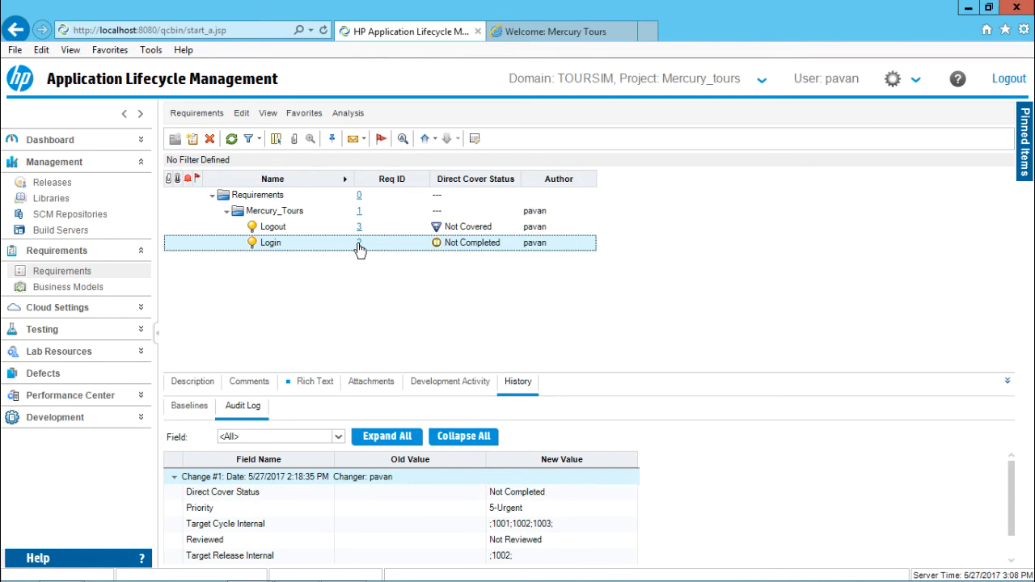
# - Open Login's Requirement Details maximized and view its Description and Comments sections
pyautogui.doubleClick(271, 242)
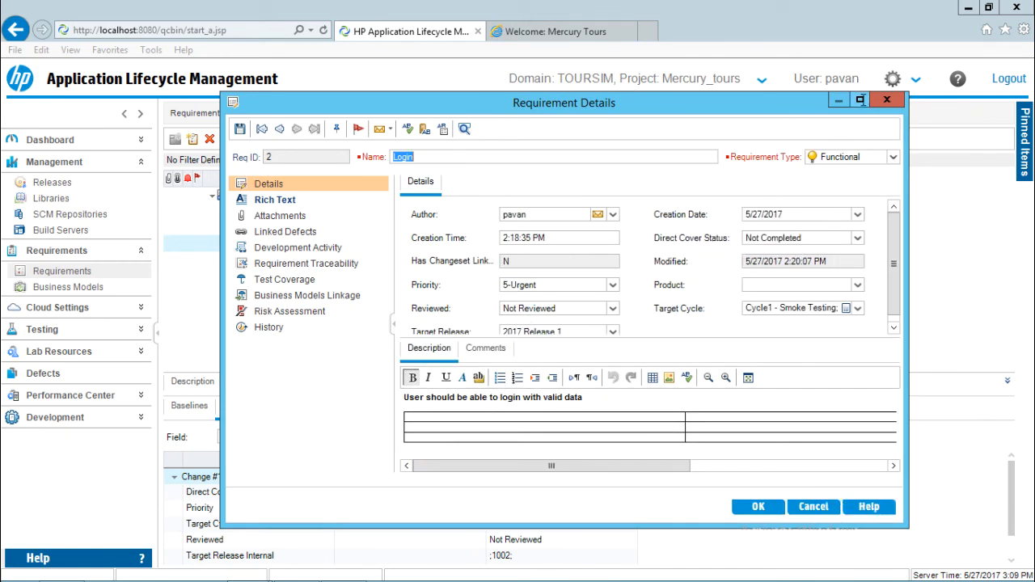
pyautogui.click(860, 100)
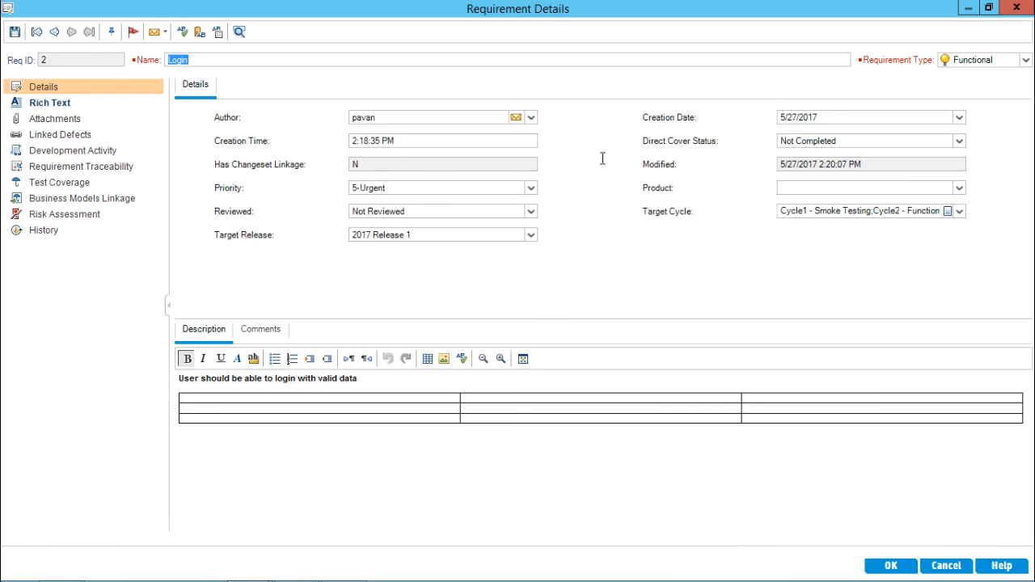
pyautogui.moveTo(165, 66)
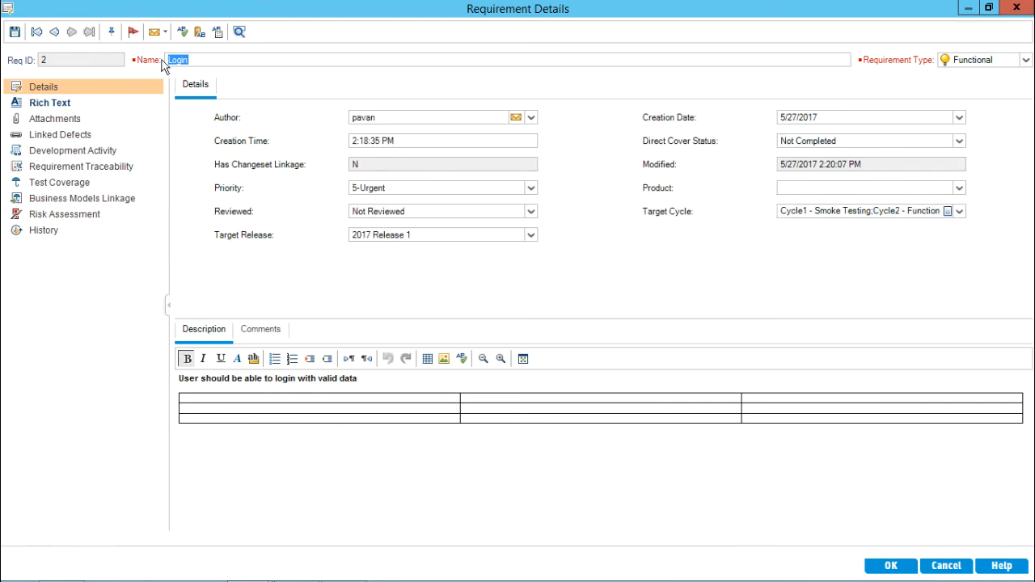
pyautogui.moveTo(74, 58)
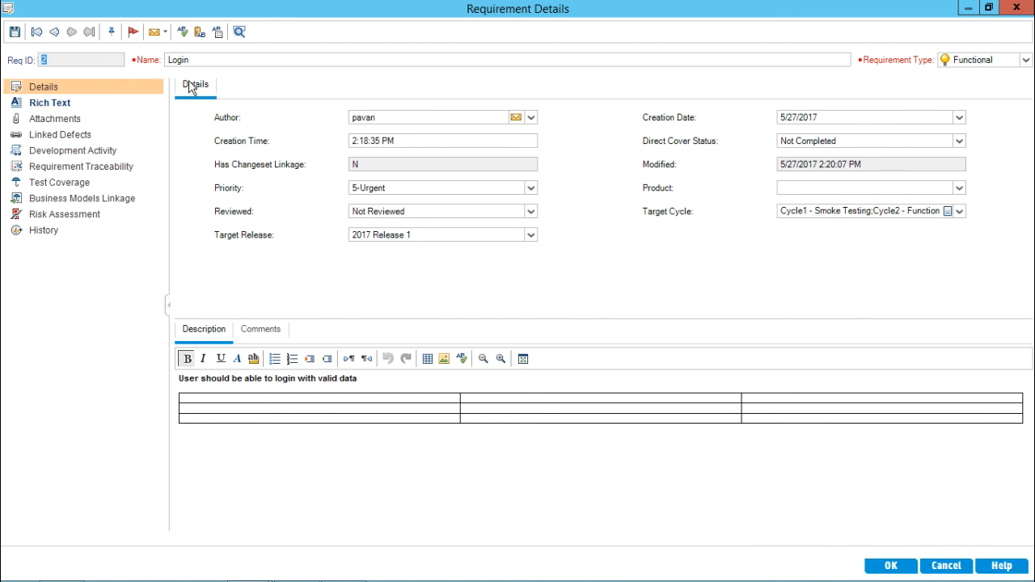
pyautogui.moveTo(479, 103)
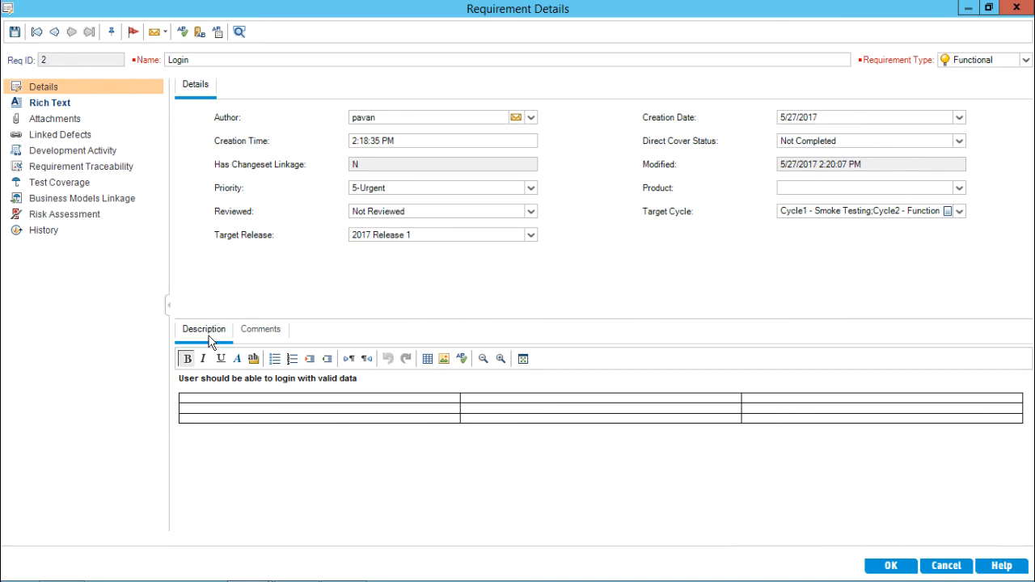
pyautogui.moveTo(261, 334)
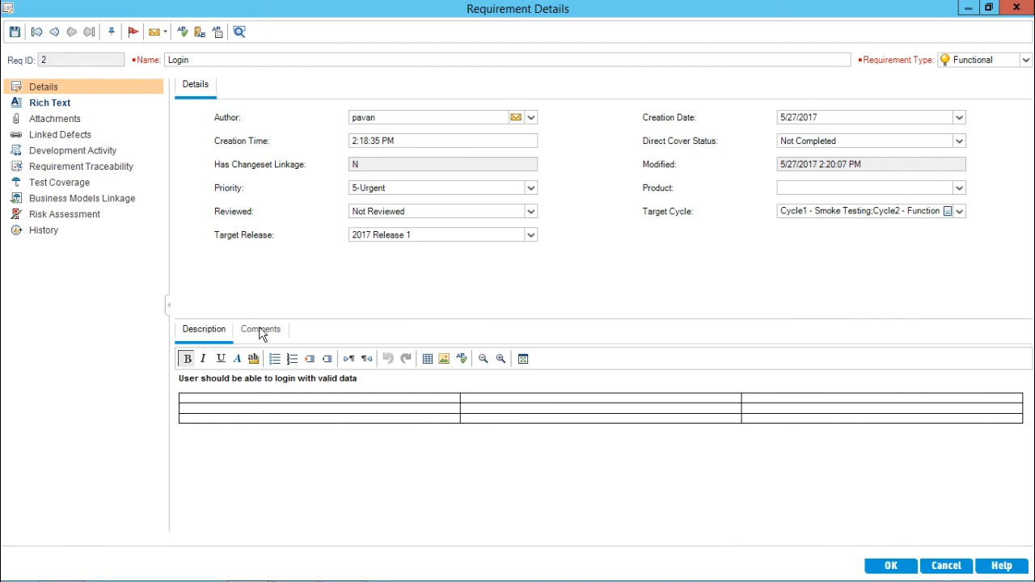
pyautogui.click(260, 329)
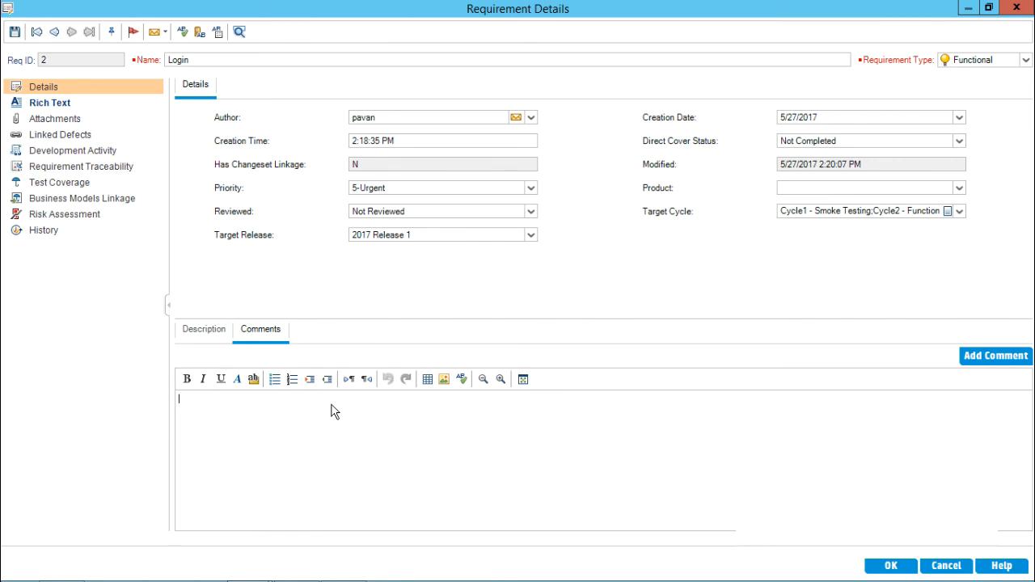
pyautogui.moveTo(50, 102)
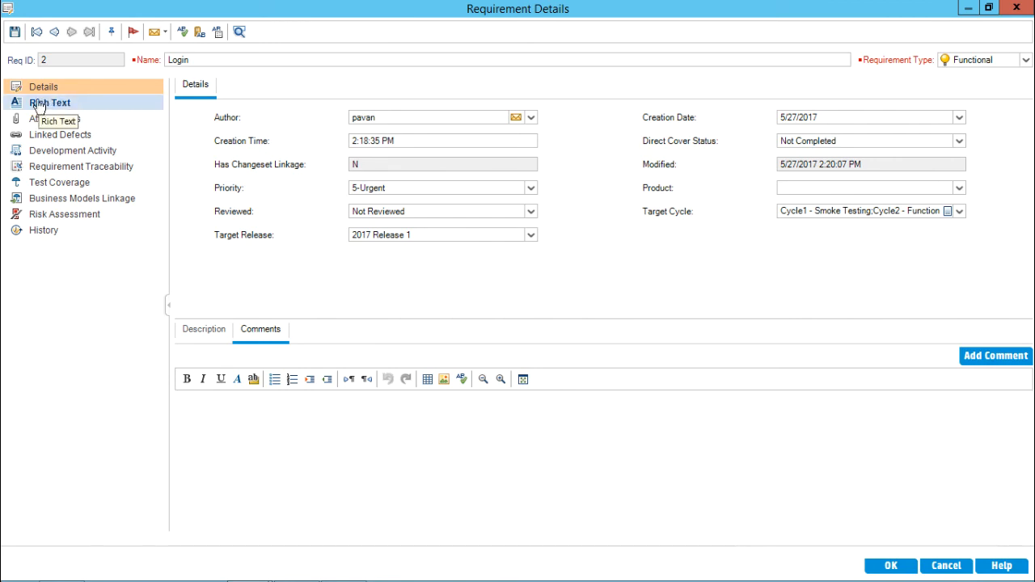
# - Step through the dialog's Rich Text, Attachments and History sections for Login
pyautogui.click(49, 103)
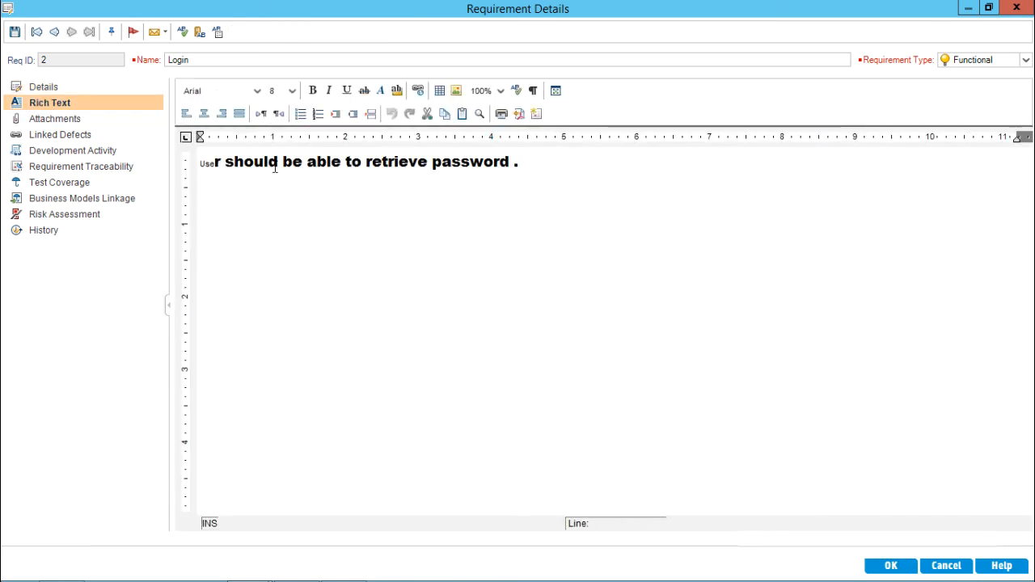
pyautogui.click(550, 224)
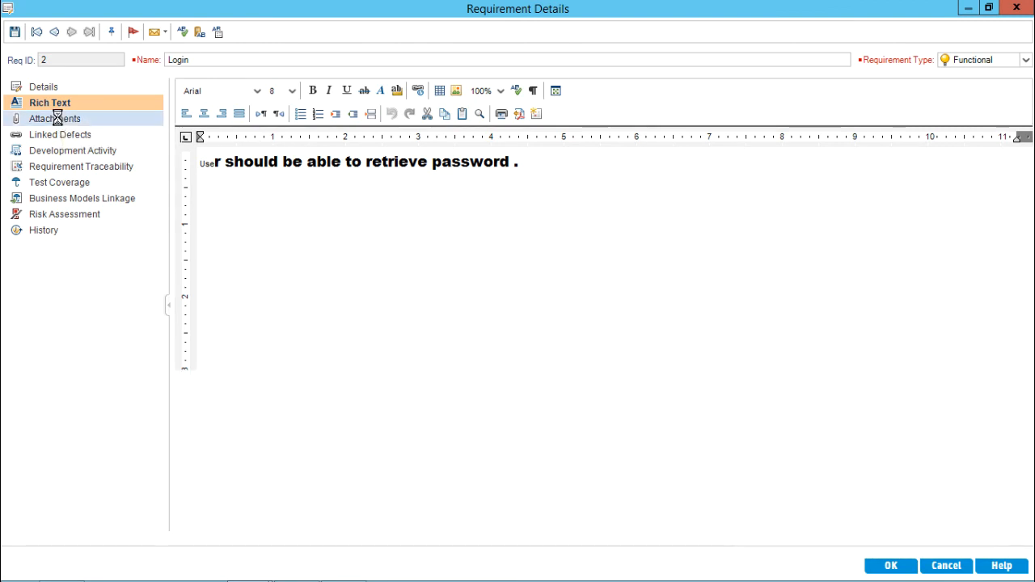
pyautogui.click(55, 118)
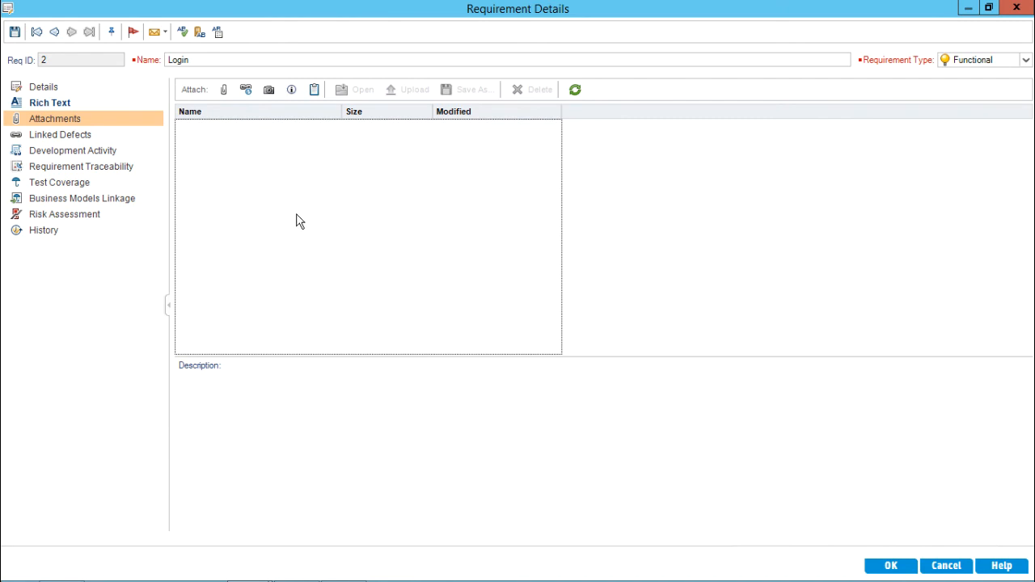
pyautogui.click(43, 229)
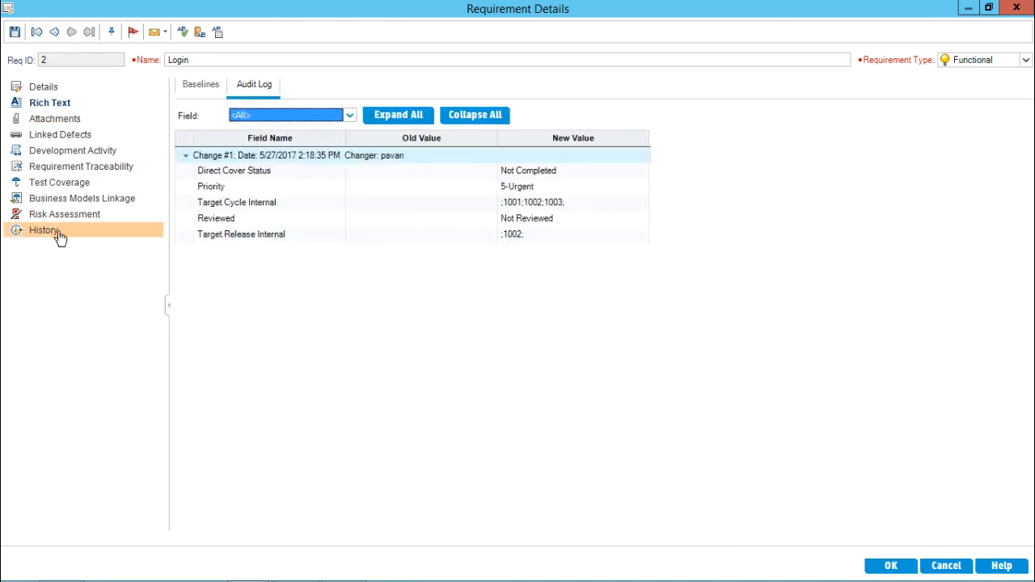
pyautogui.moveTo(705, 224)
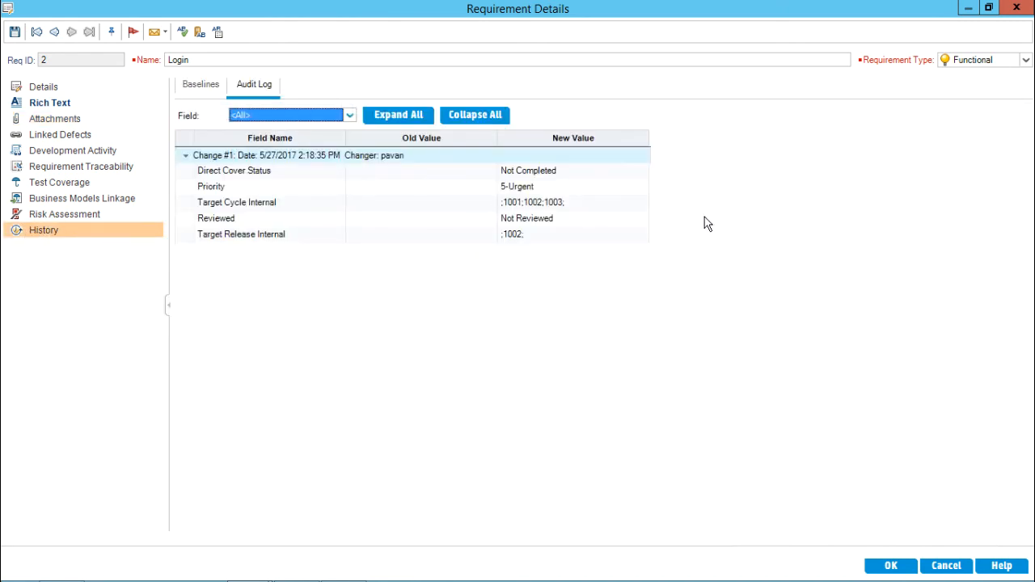
pyautogui.moveTo(513, 258)
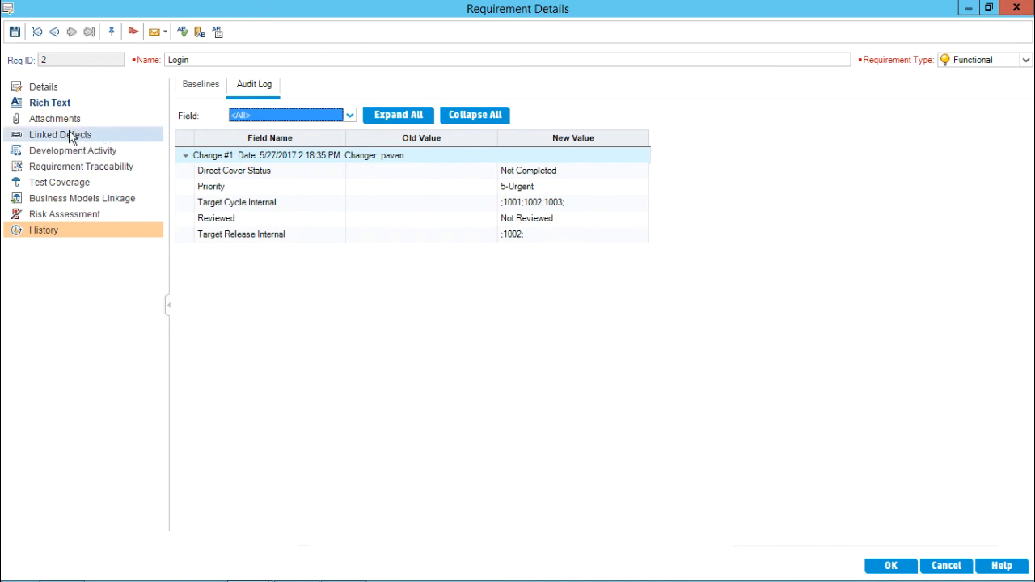
# - Review the Login requirement's Linked Defects, Development Activity and Risk Assessment sections
pyautogui.click(60, 135)
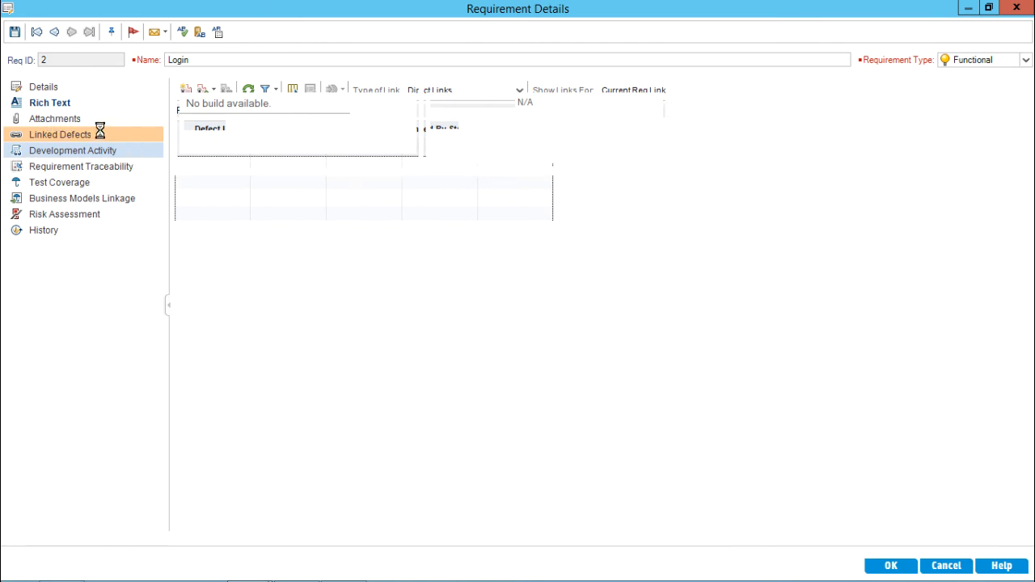
pyautogui.click(72, 150)
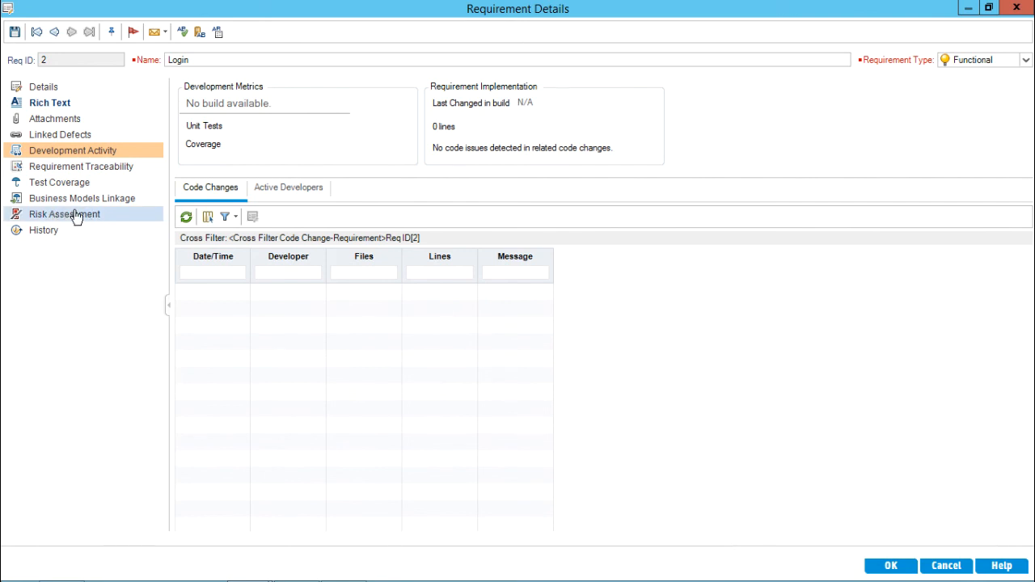
pyautogui.click(64, 213)
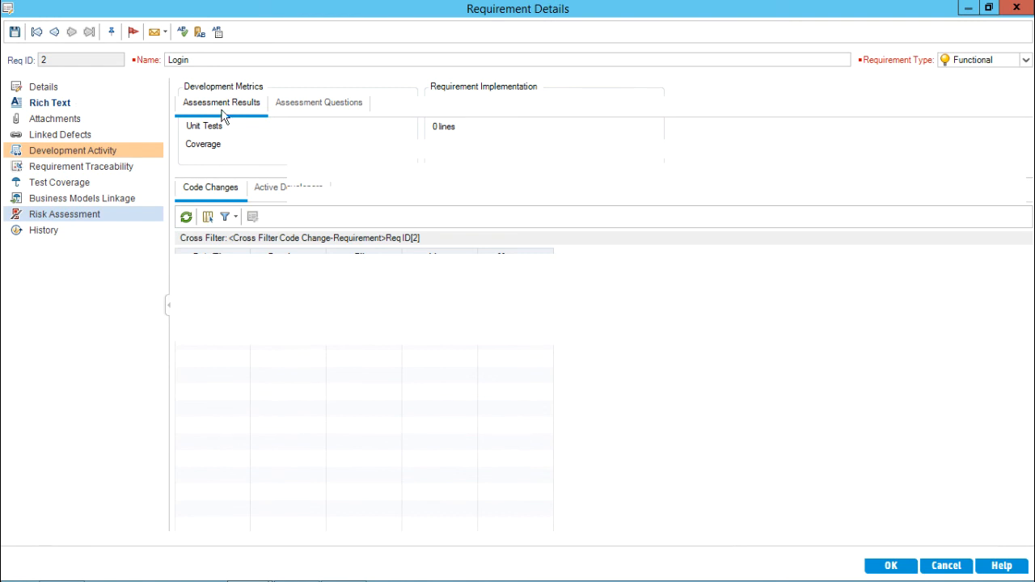
pyautogui.moveTo(429, 186)
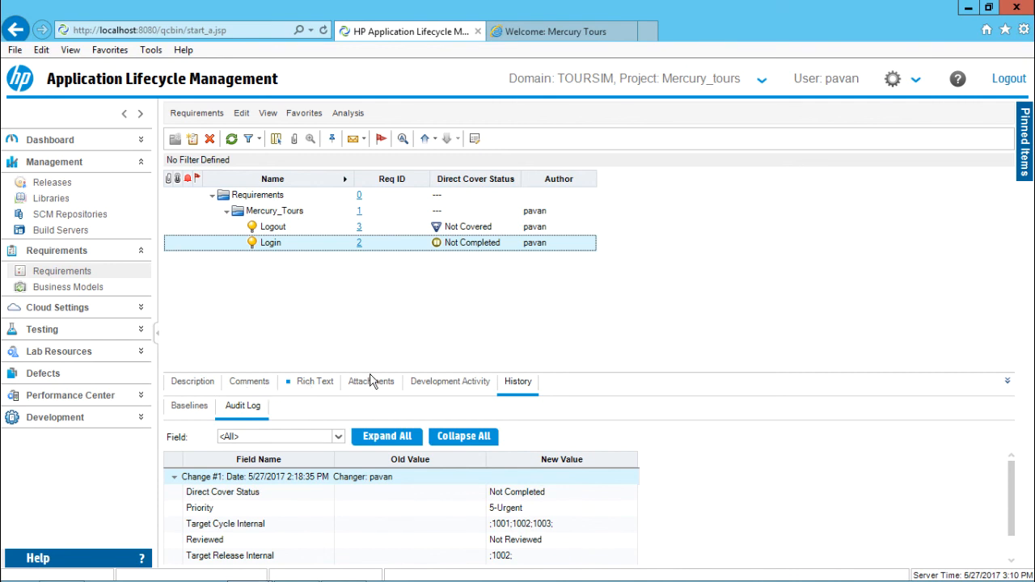
pyautogui.moveTo(523, 320)
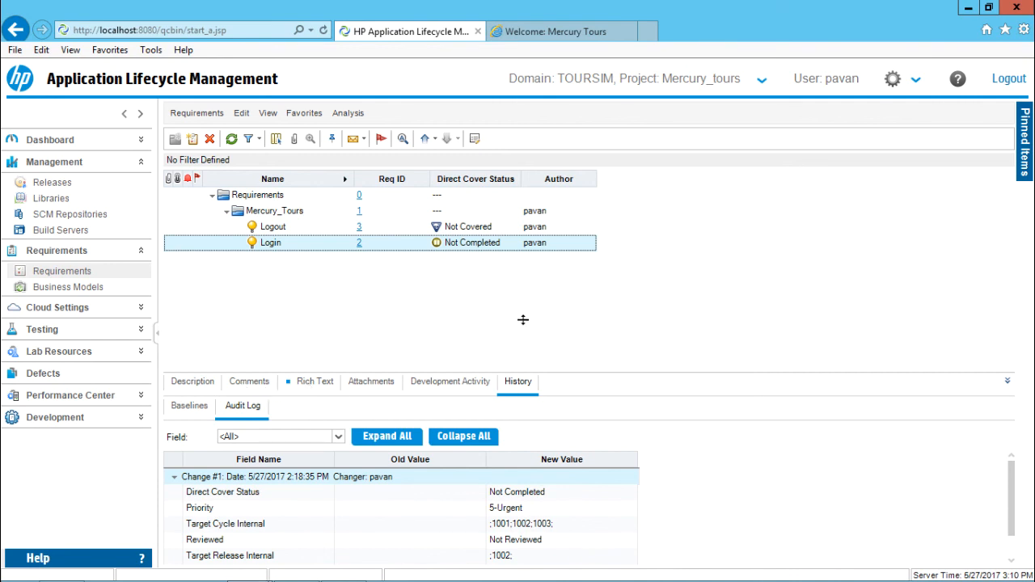